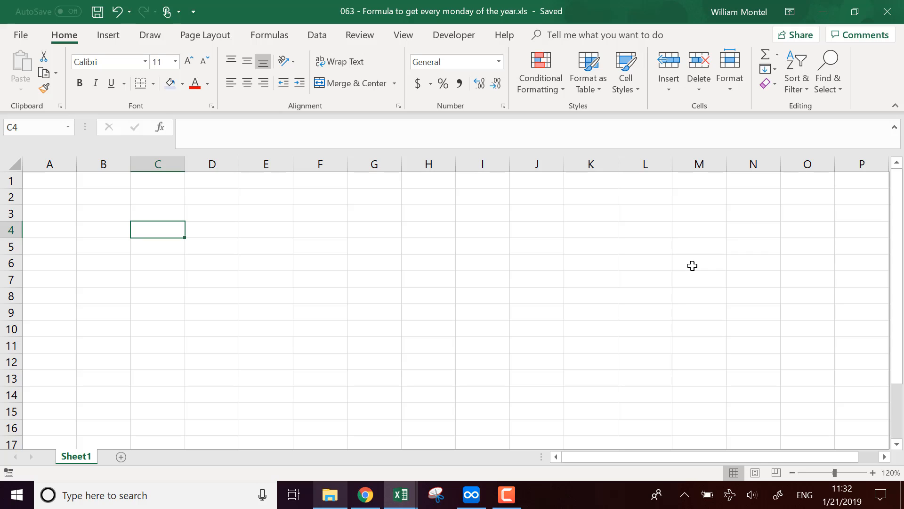
mouse_move(842, 314)
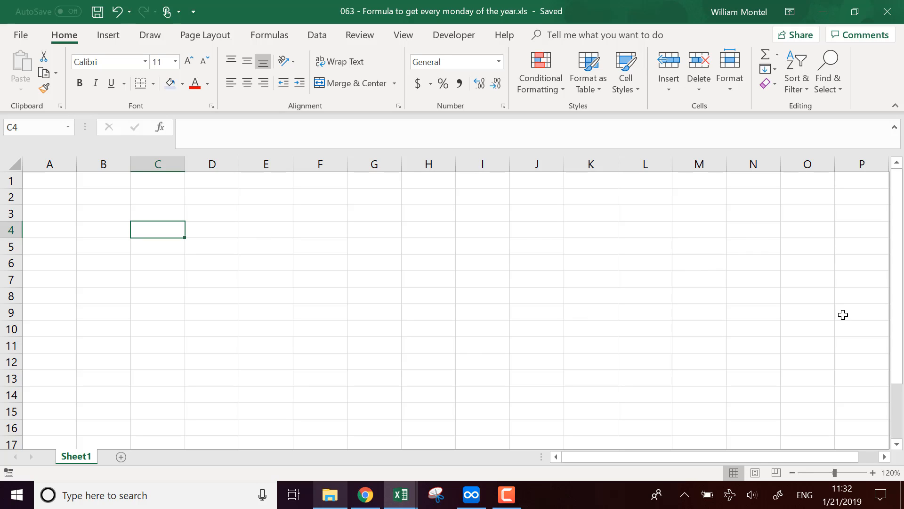
mouse_move(133, 343)
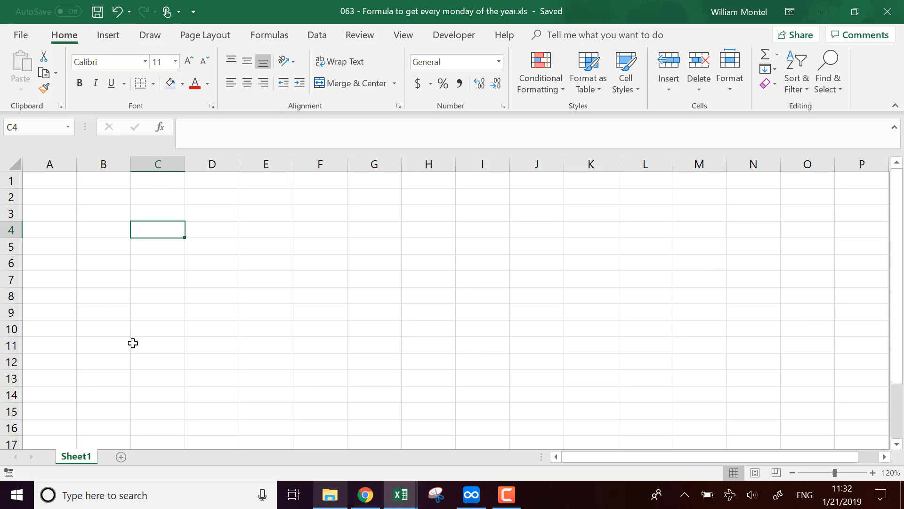
mouse_move(402, 183)
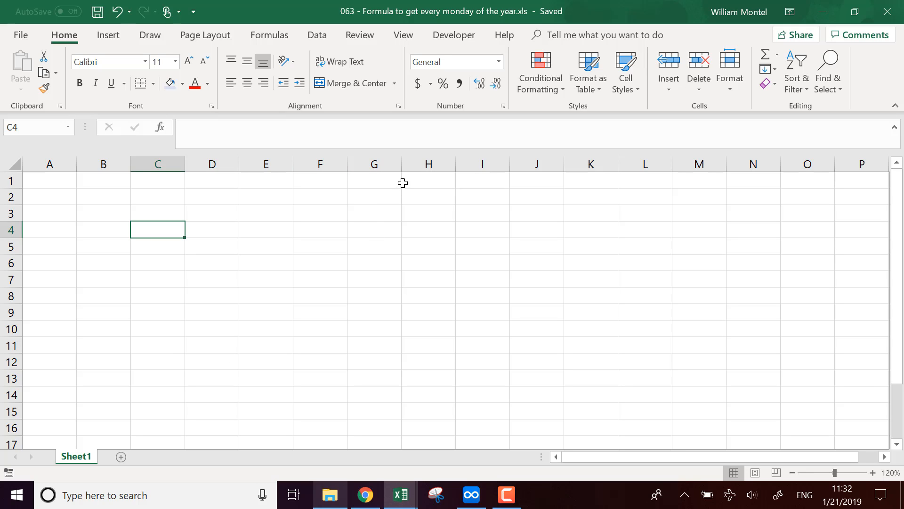
mouse_move(449, 291)
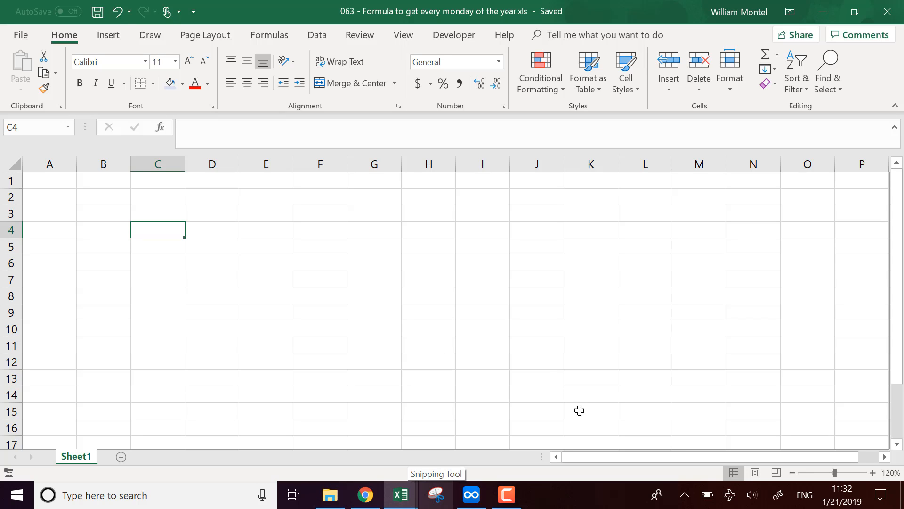
mouse_move(125, 298)
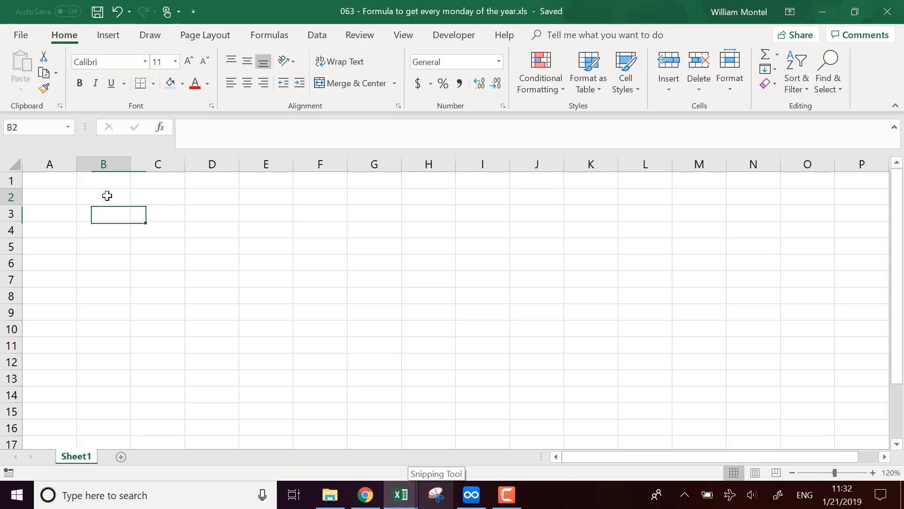
Enter 1/1 in B2 as a long date and fill it down through Tuesday, January 8, 2019.
click(103, 197)
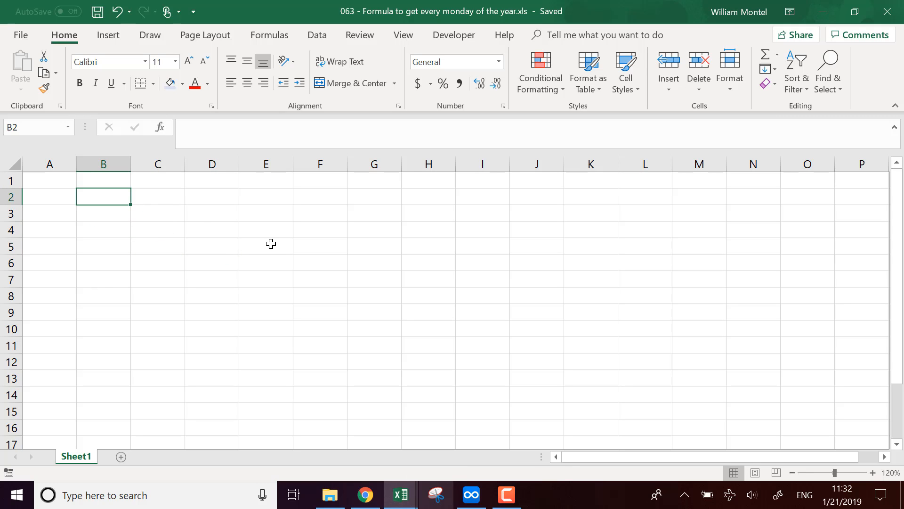
text(1/1/2019)
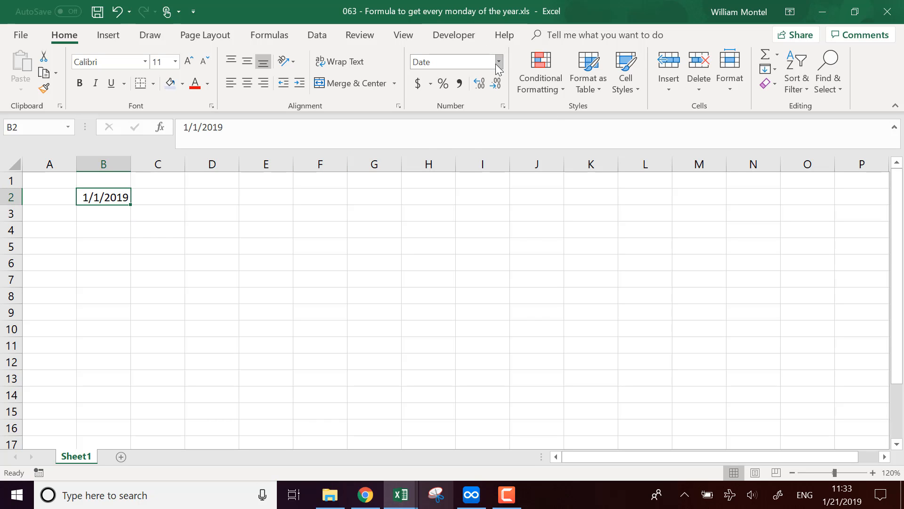
click(497, 63)
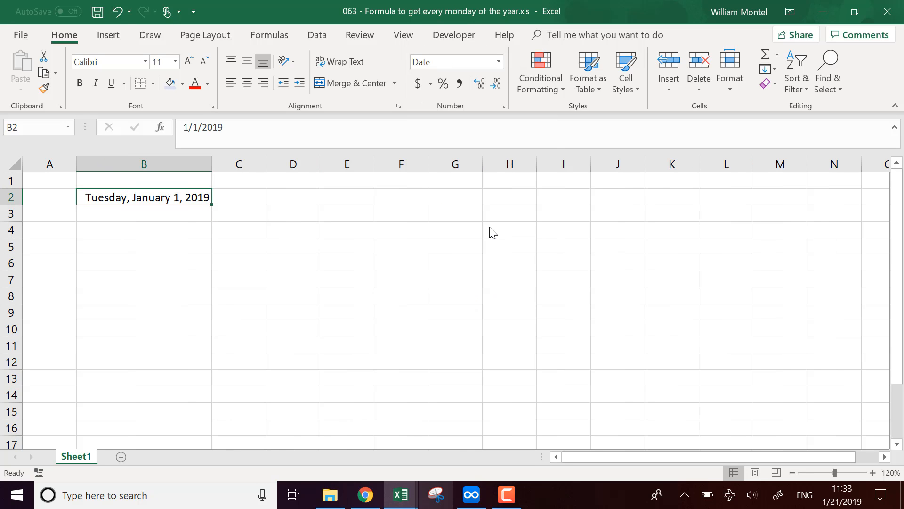
mouse_move(217, 204)
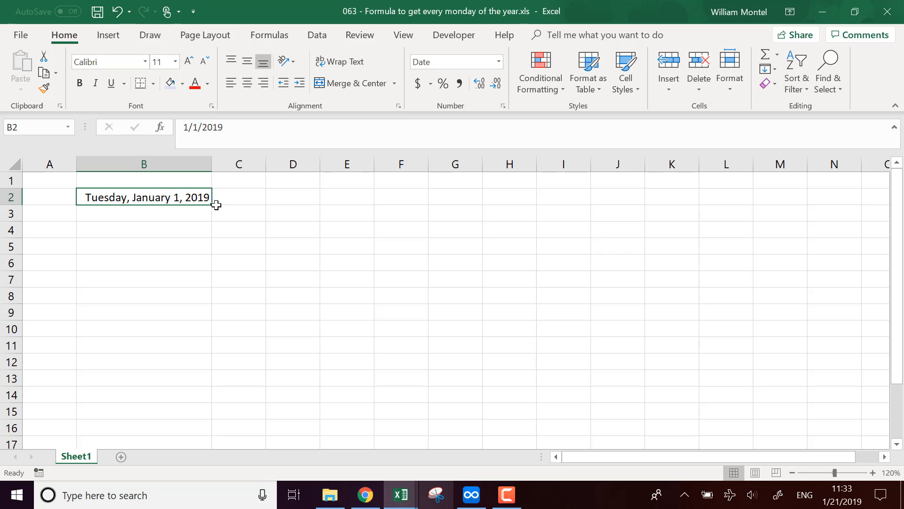
mouse_move(211, 205)
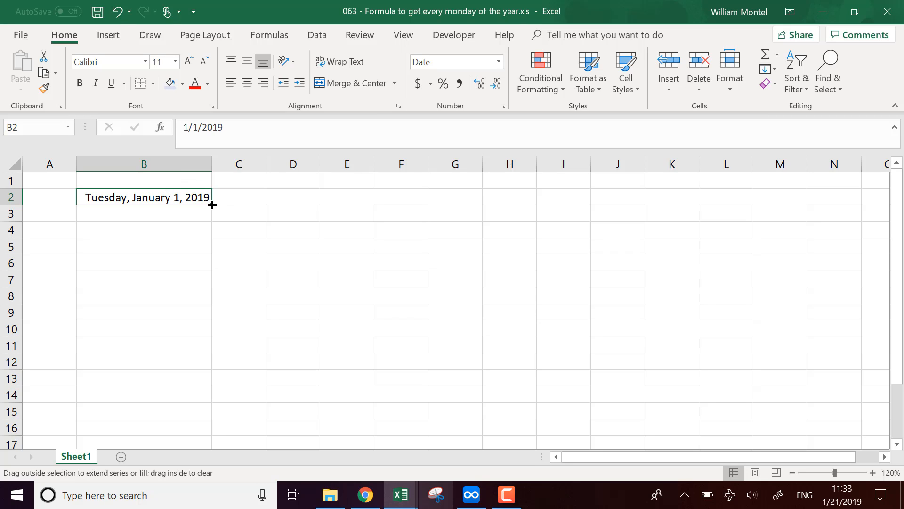
drag(212, 206, 212, 312)
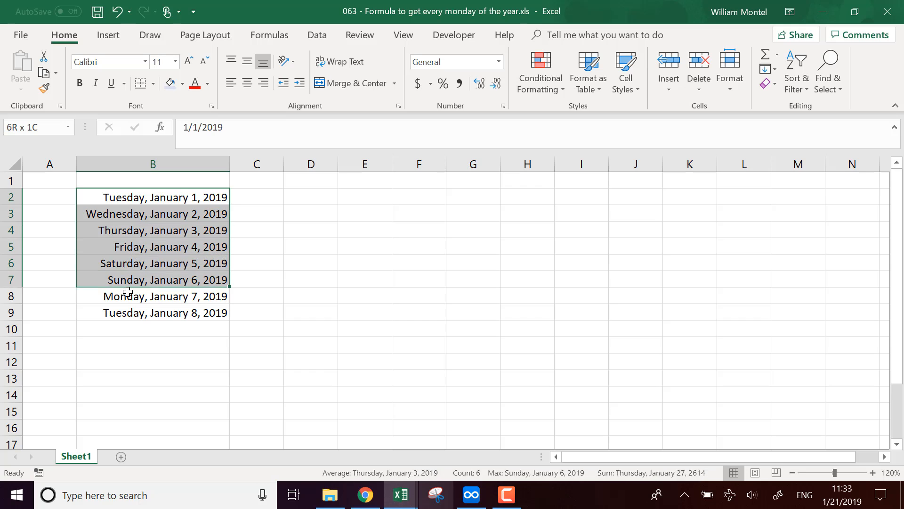
Copy Monday, January 7 into E2, add =E2+7 below it, and fill weekly Mondays down to April 8, 2019.
click(152, 295)
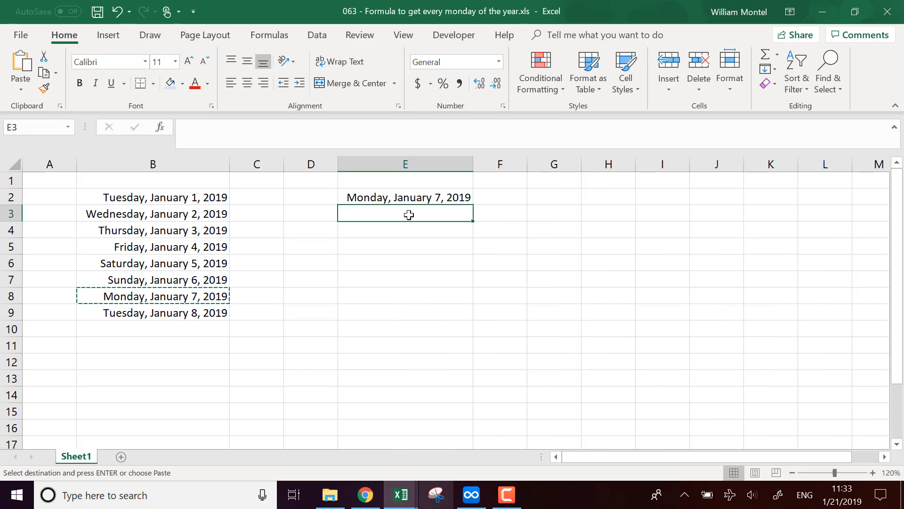
text(+E27)
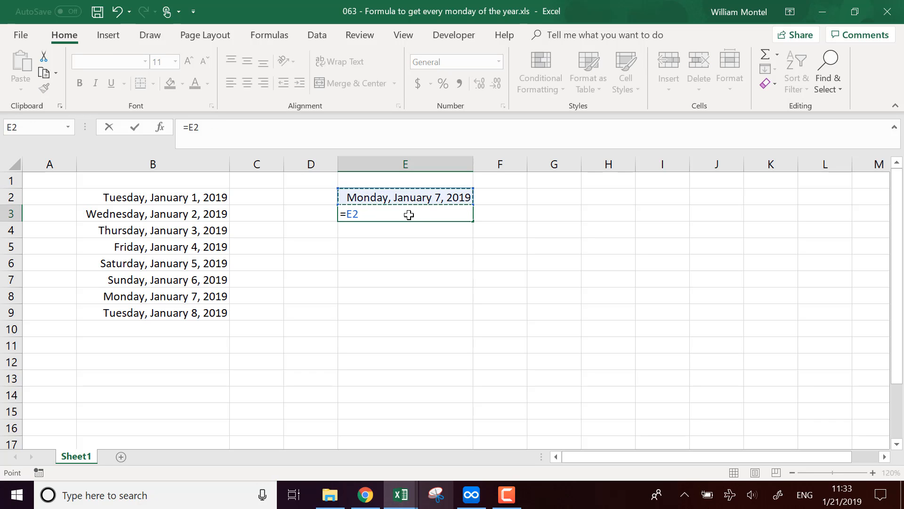
text(+7)
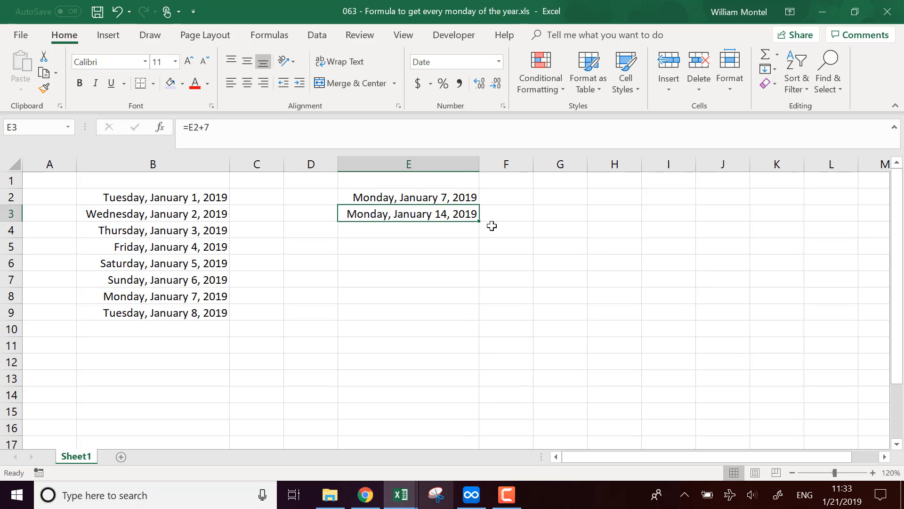
drag(478, 221, 477, 418)
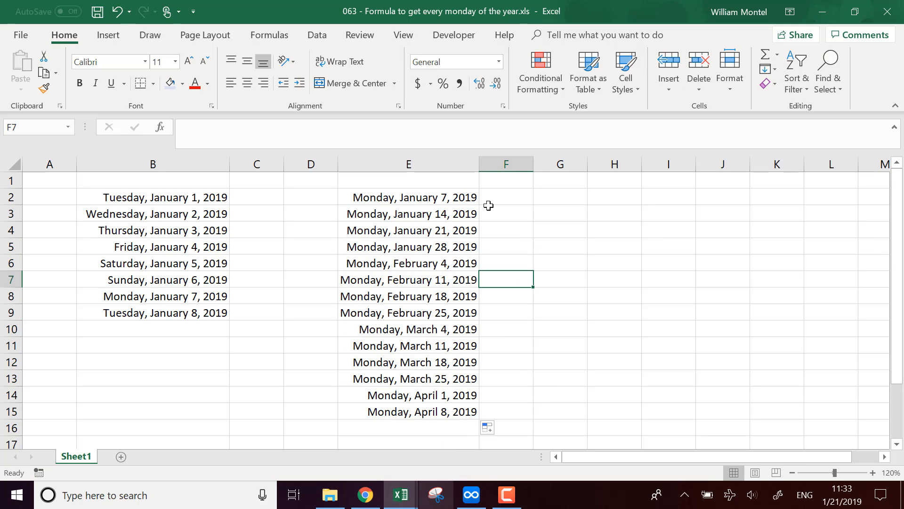
mouse_move(242, 185)
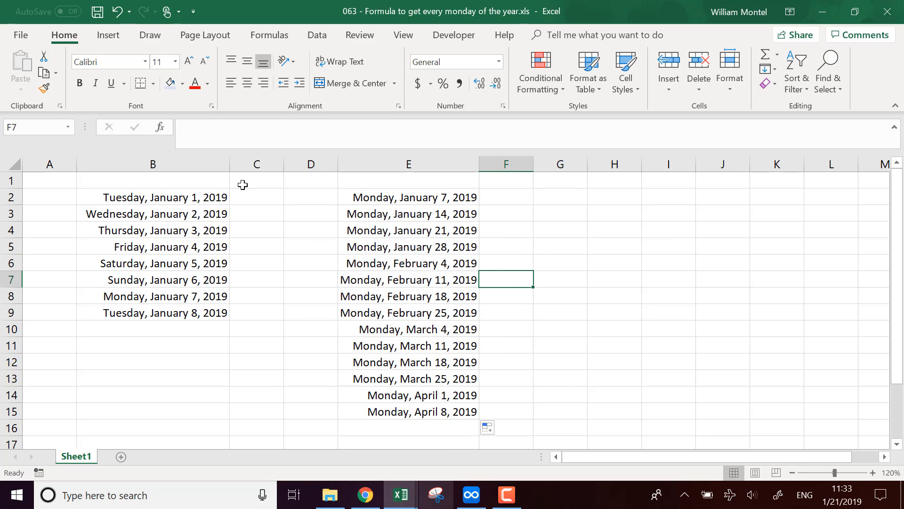
mouse_move(810, 297)
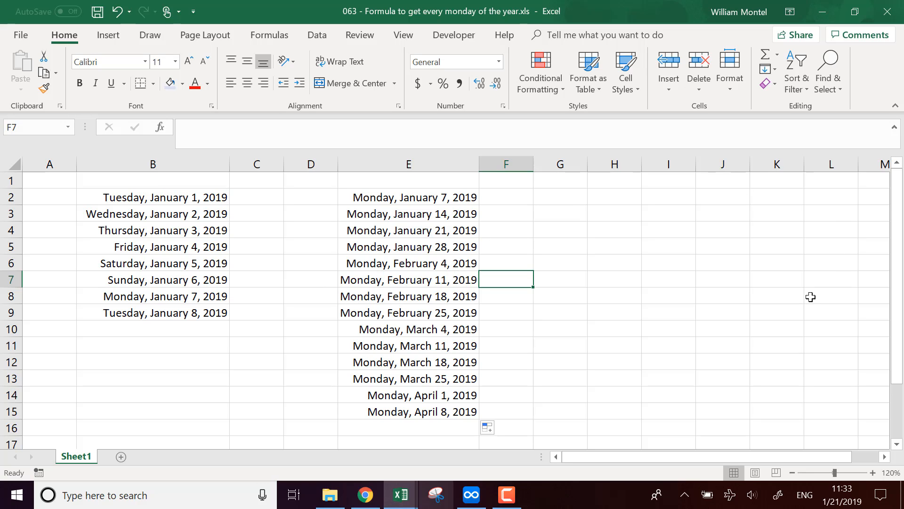
mouse_move(446, 260)
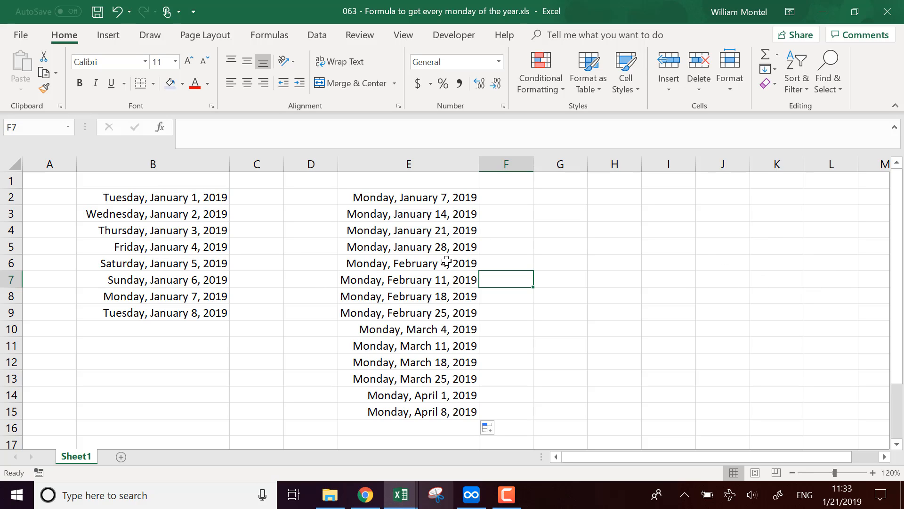
drag(153, 197, 153, 313)
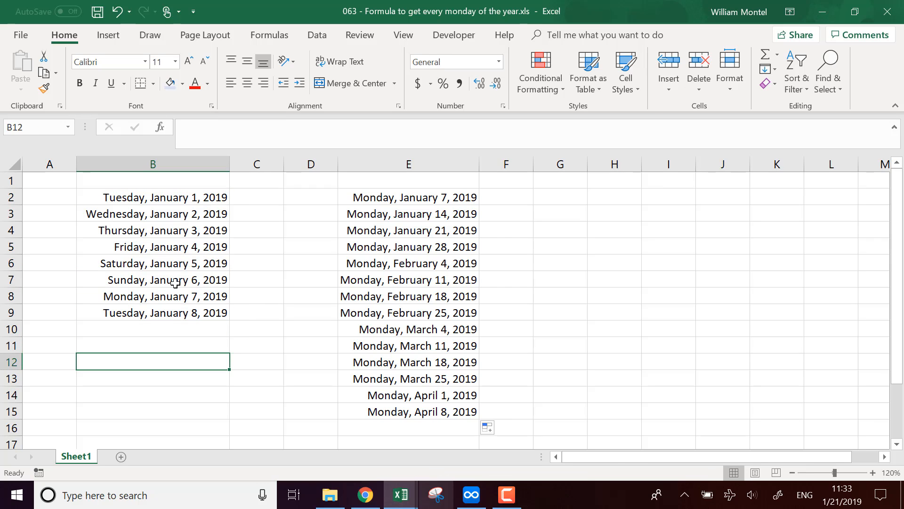
click(153, 278)
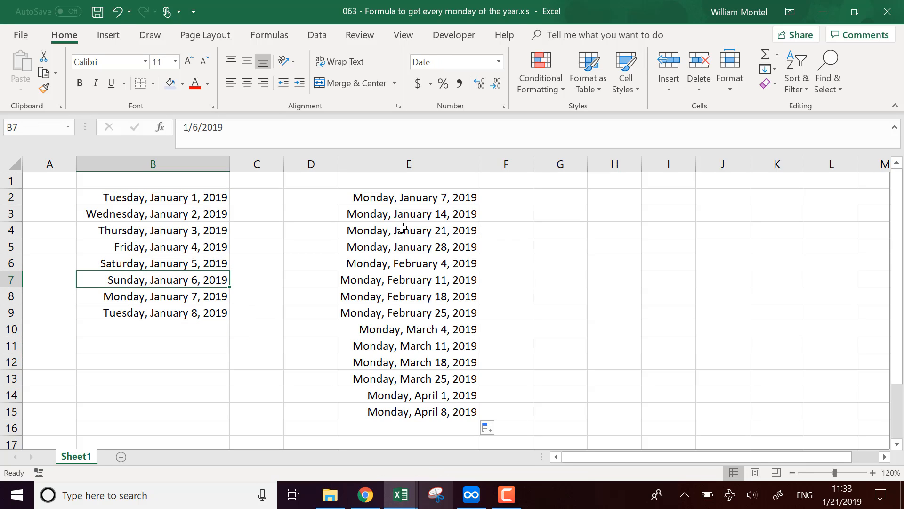
mouse_move(383, 221)
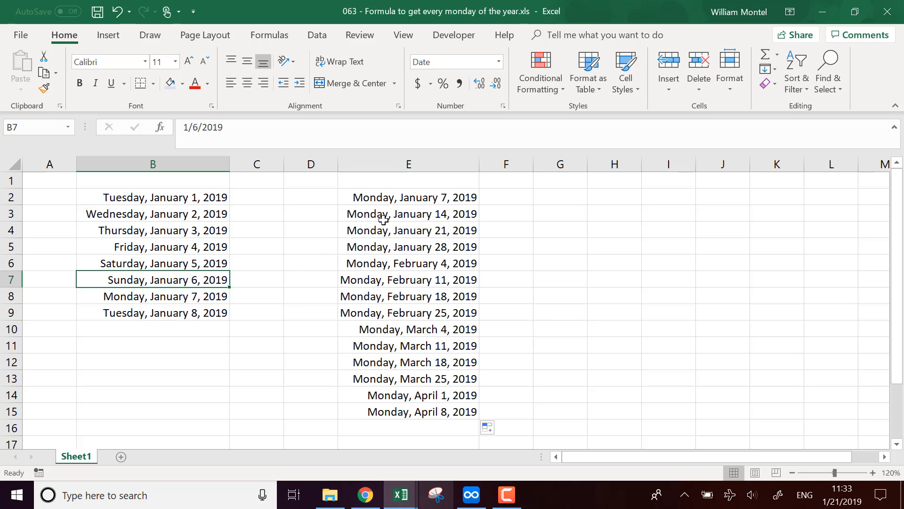
mouse_move(433, 211)
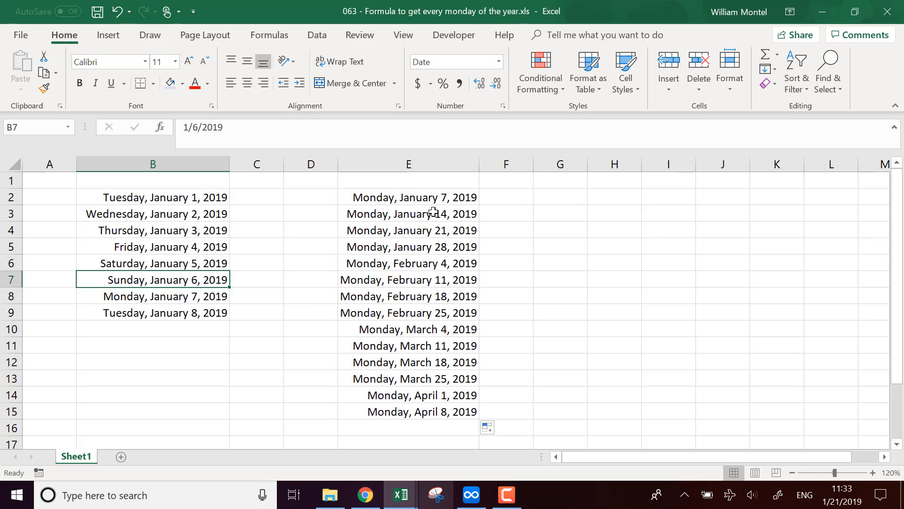
mouse_move(379, 378)
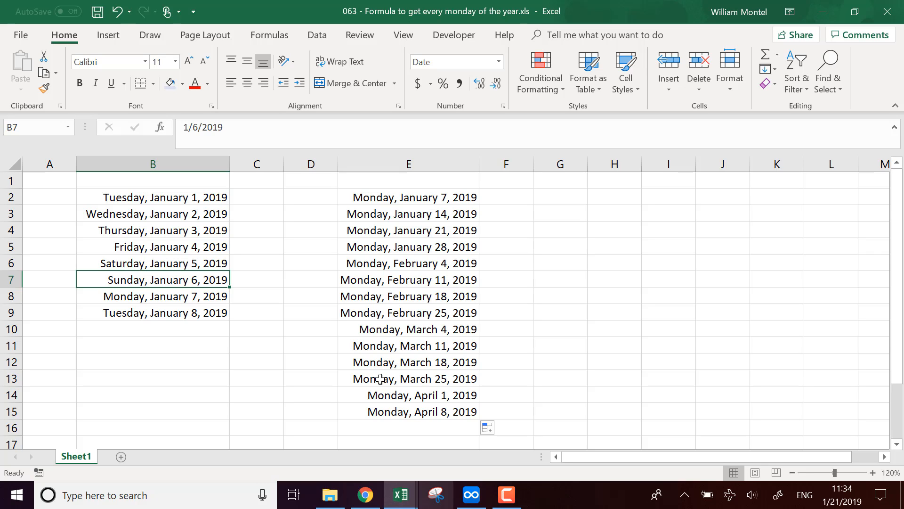
mouse_move(232, 242)
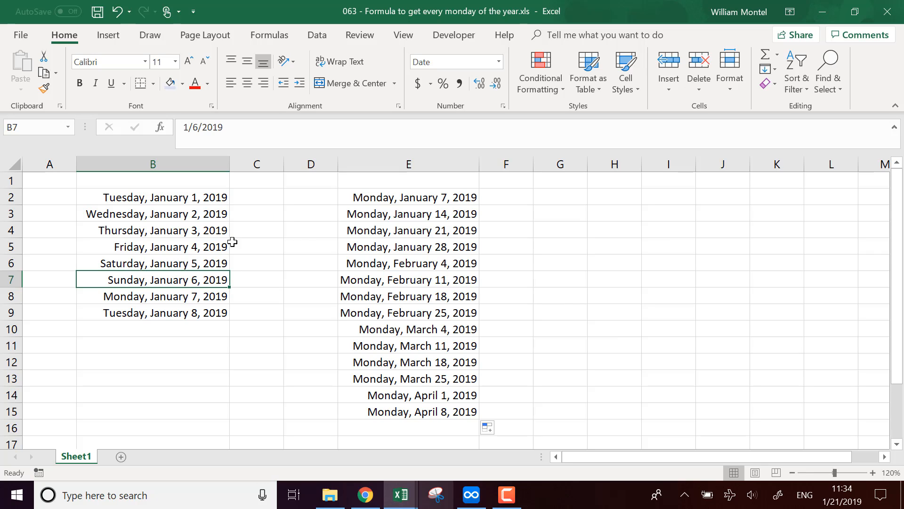
mouse_move(143, 462)
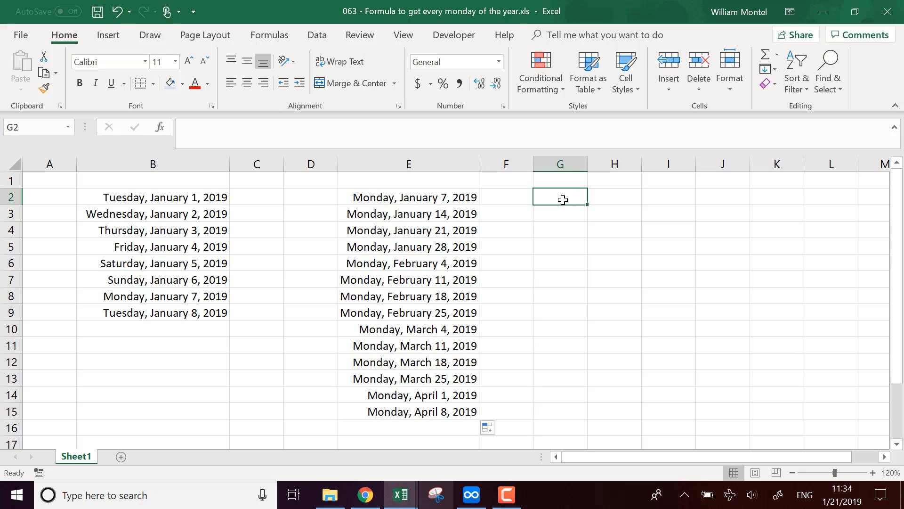
Enter 2020 in G2 and =DATE(G2,1,1) in G4, shown as long date Wednesday, January 1, 2020.
text(2020)
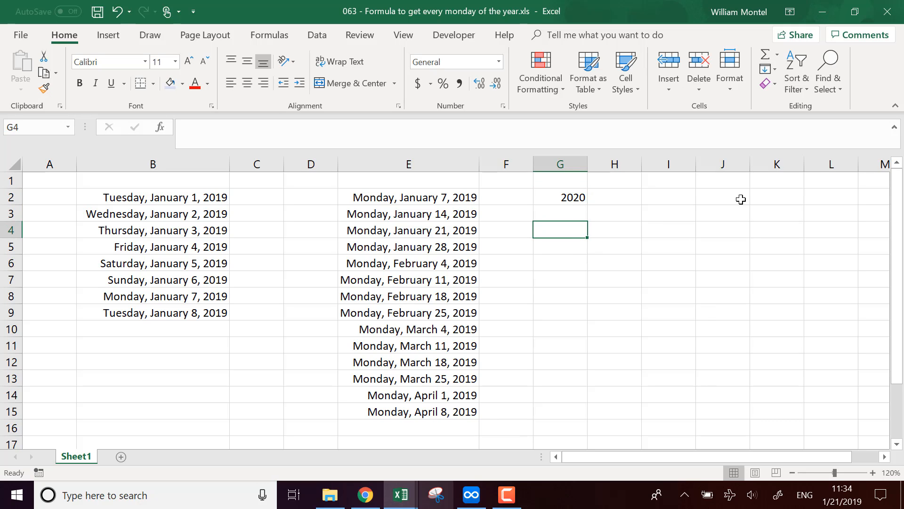
mouse_move(578, 227)
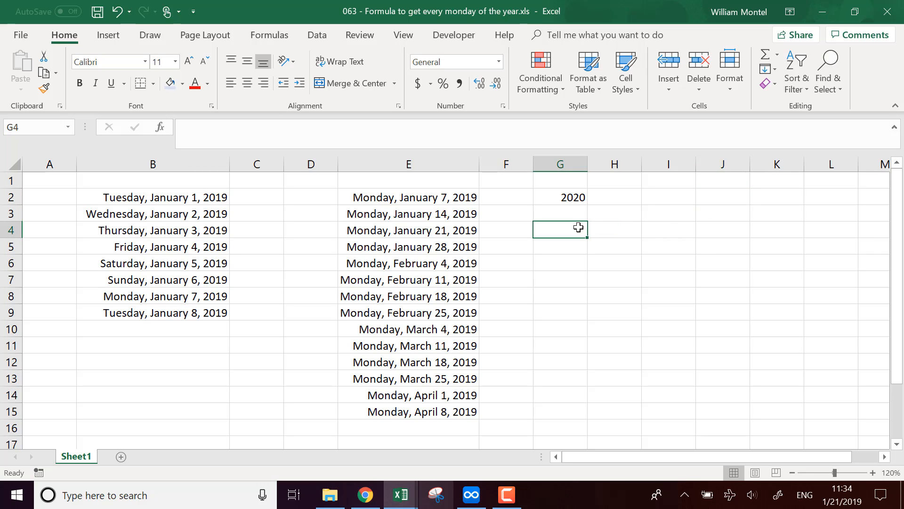
text(=)
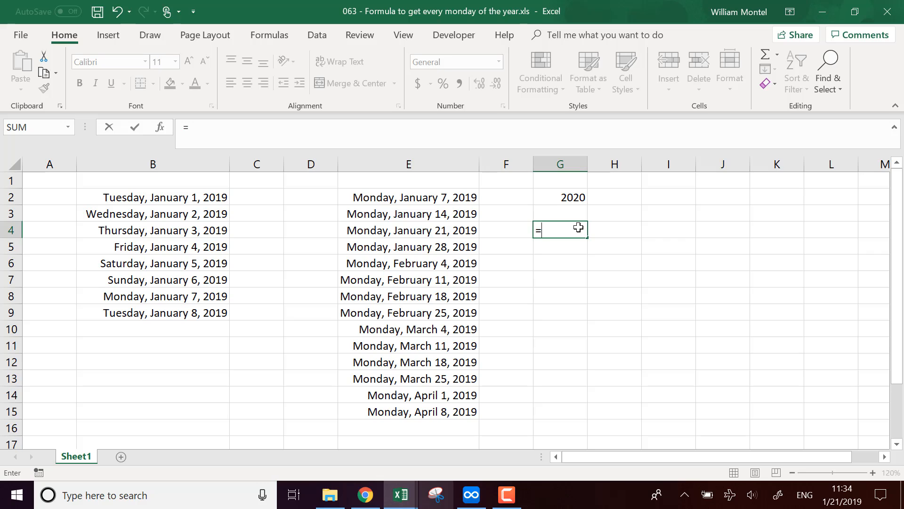
text(date()
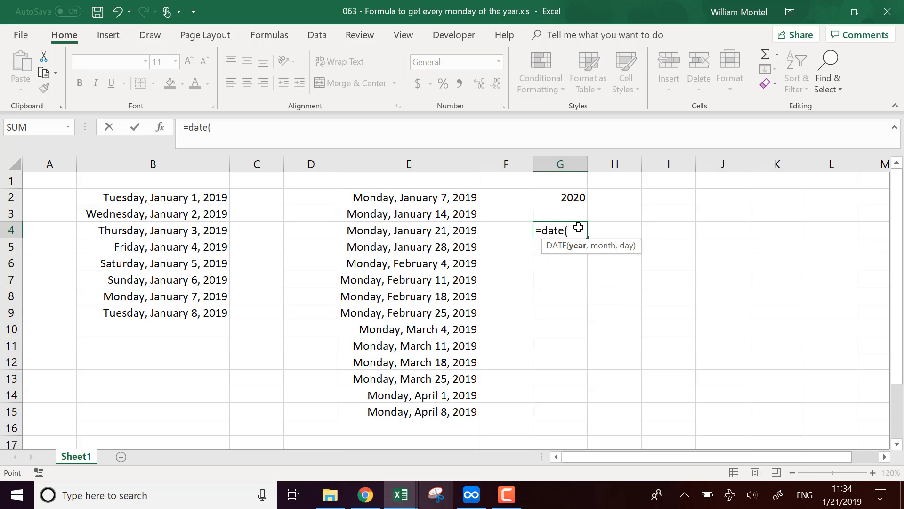
click(559, 197)
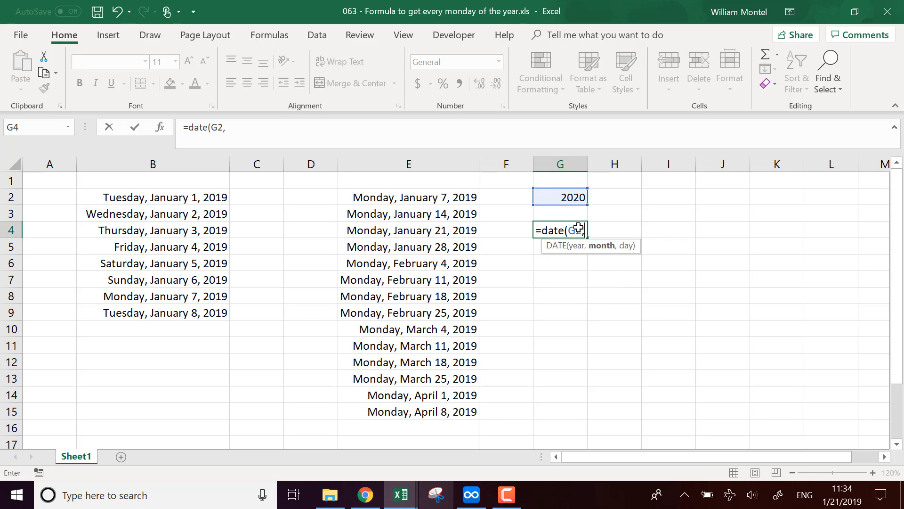
text(1,1)
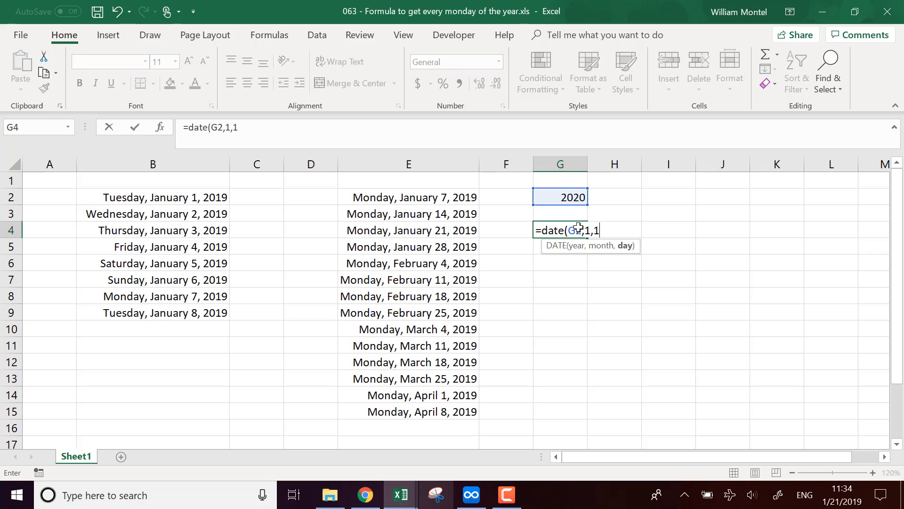
text())
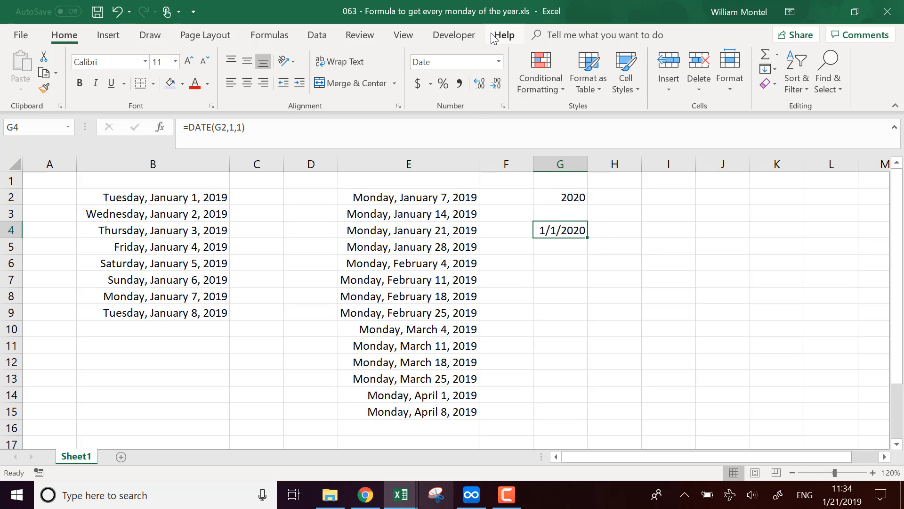
click(494, 62)
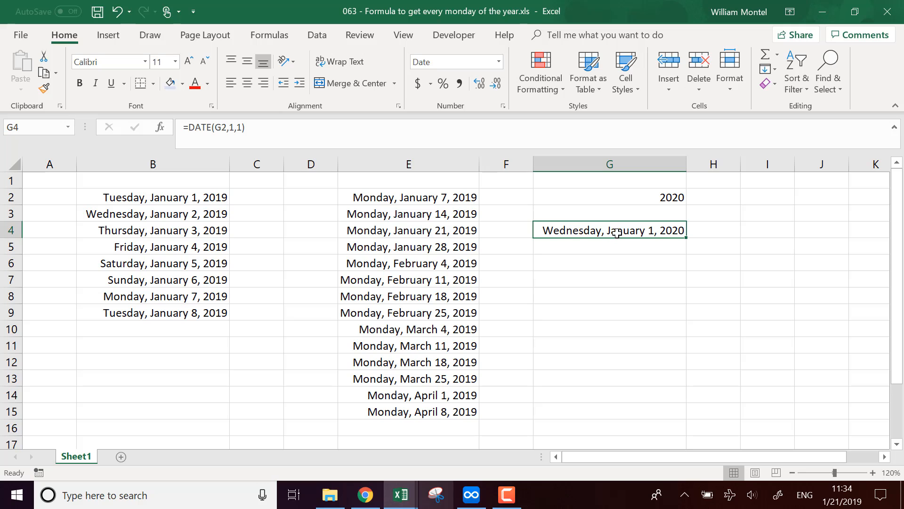
mouse_move(597, 231)
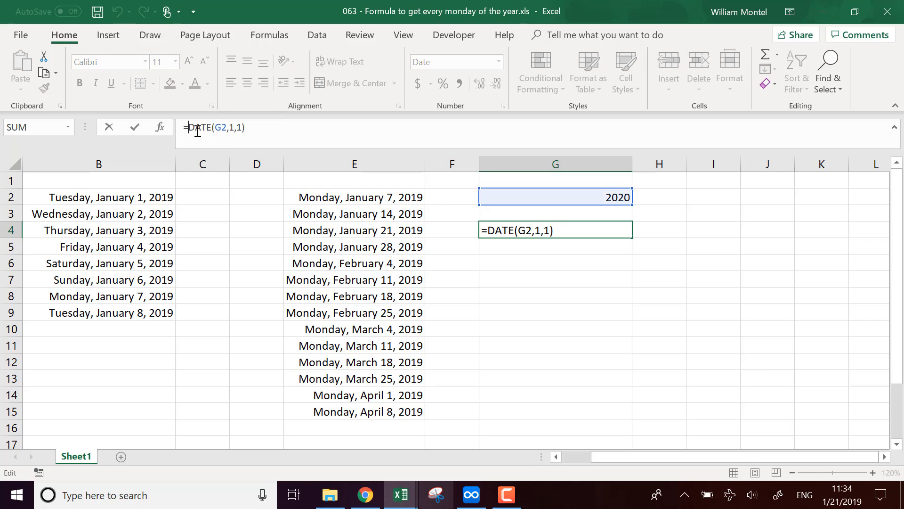
Try wrapping G4's DATE formula in WEEKDAY(...,2), then restore the plain DATE formula.
text(weekday)
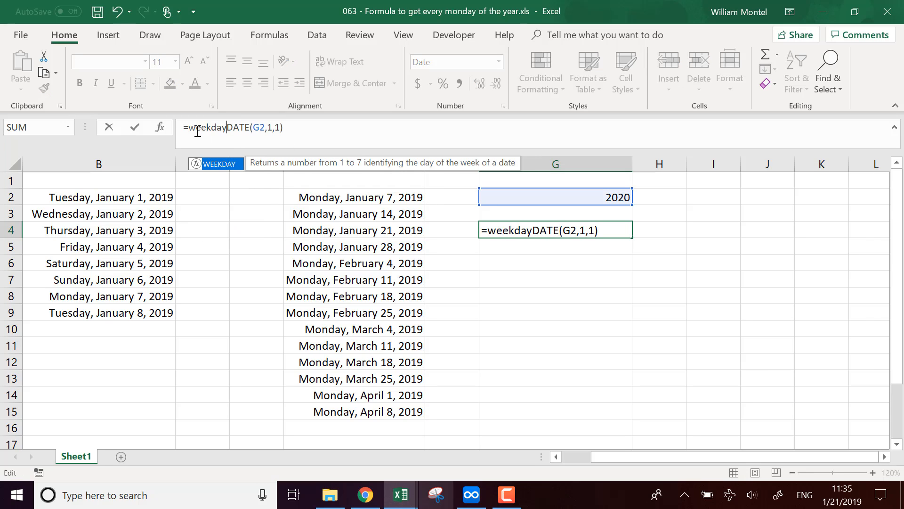
text(()
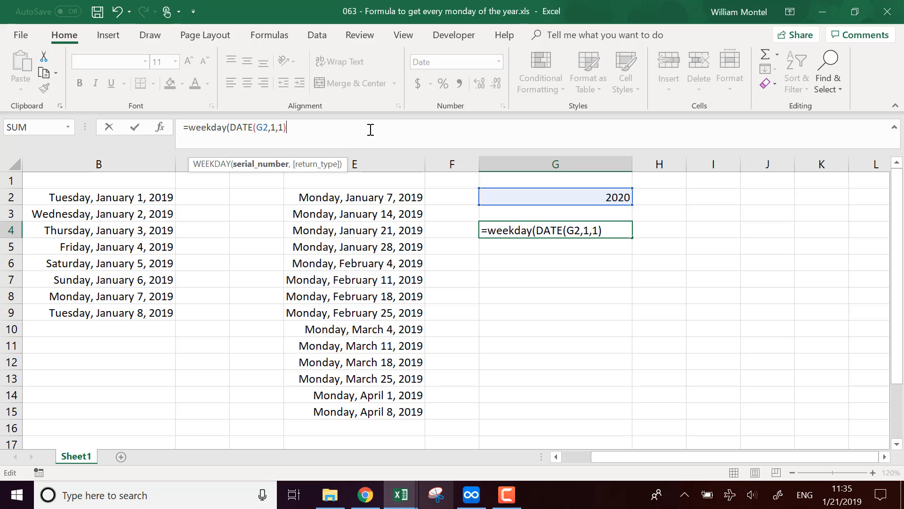
text(,)
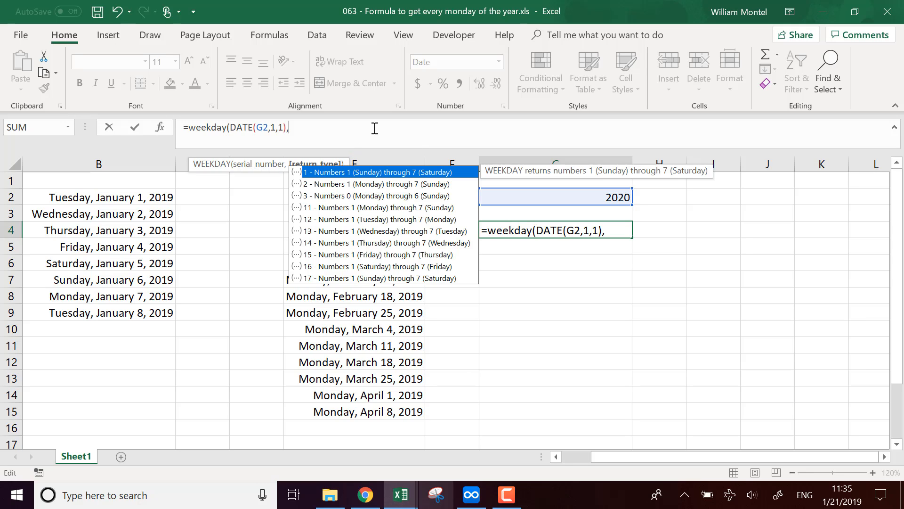
mouse_move(383, 145)
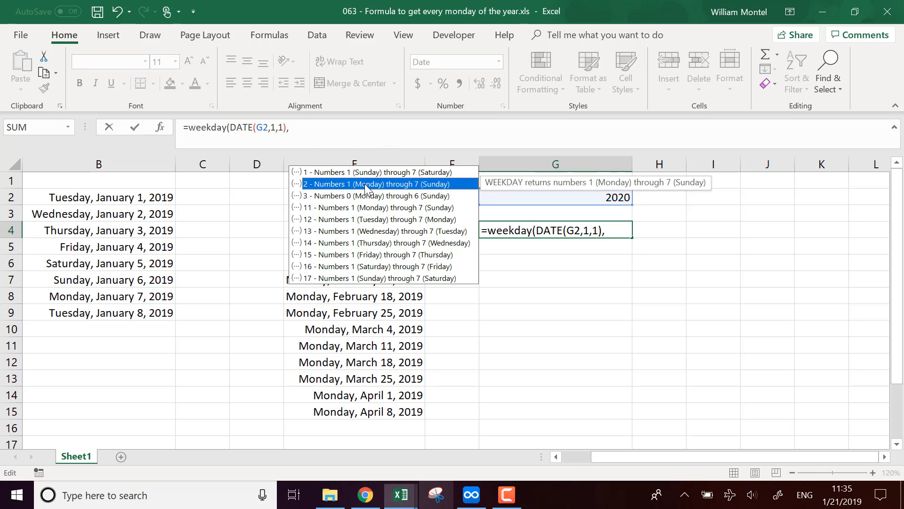
text(2)
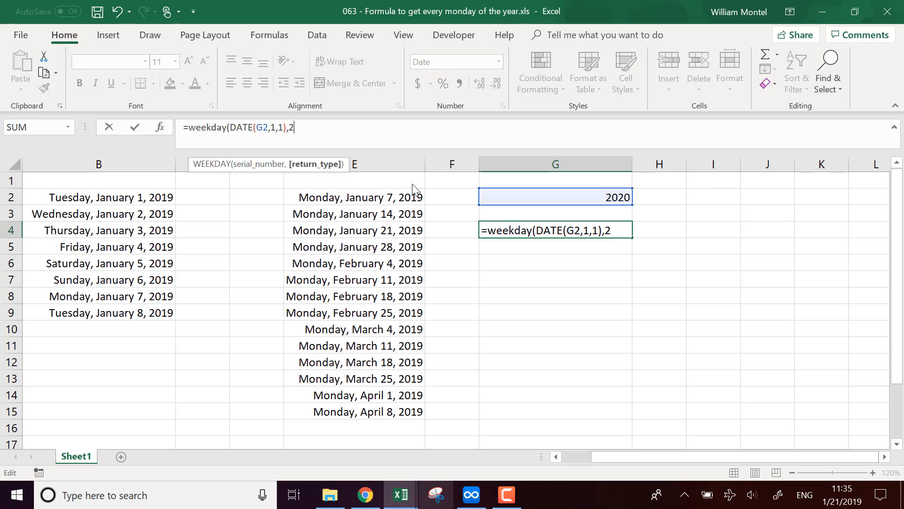
mouse_move(419, 182)
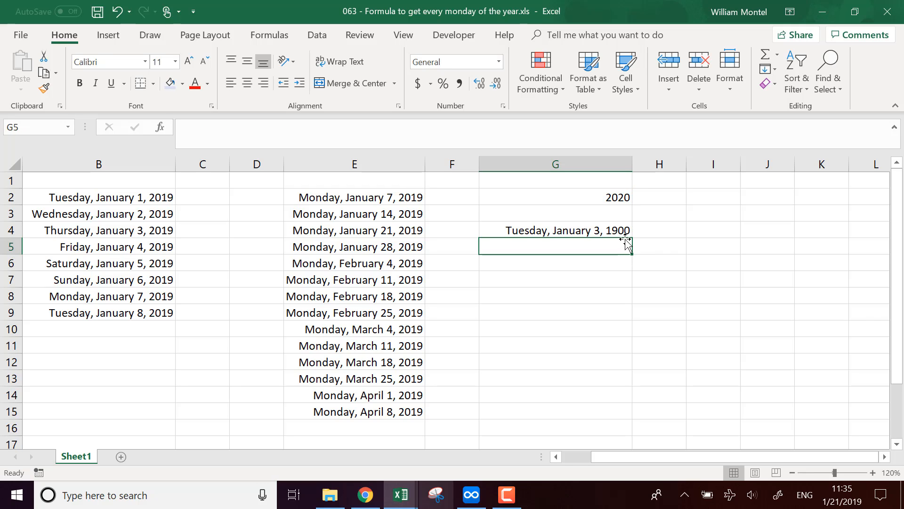
click(555, 230)
text(=DATE(G2,1,1))
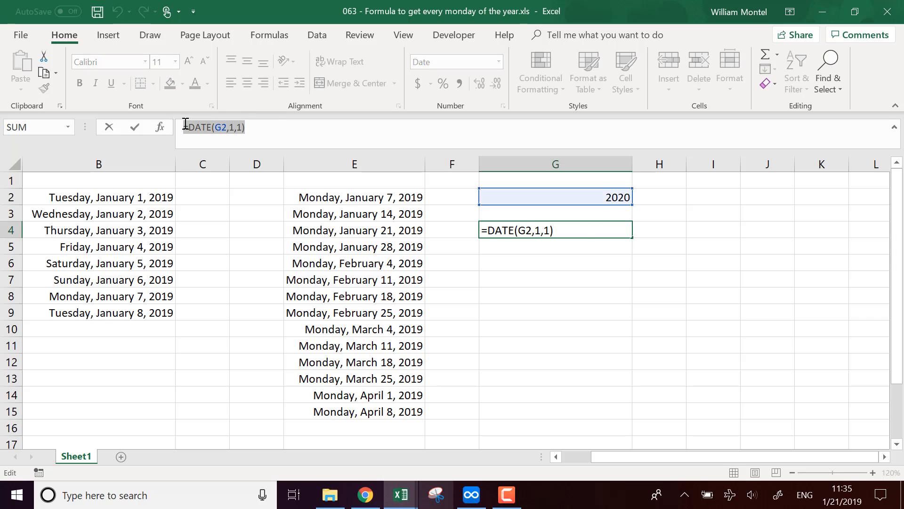
Enter =WEEKDAY(DATE(G2,1,1),2) in G6, returning the Monday-based weekday number 3.
key(enter)
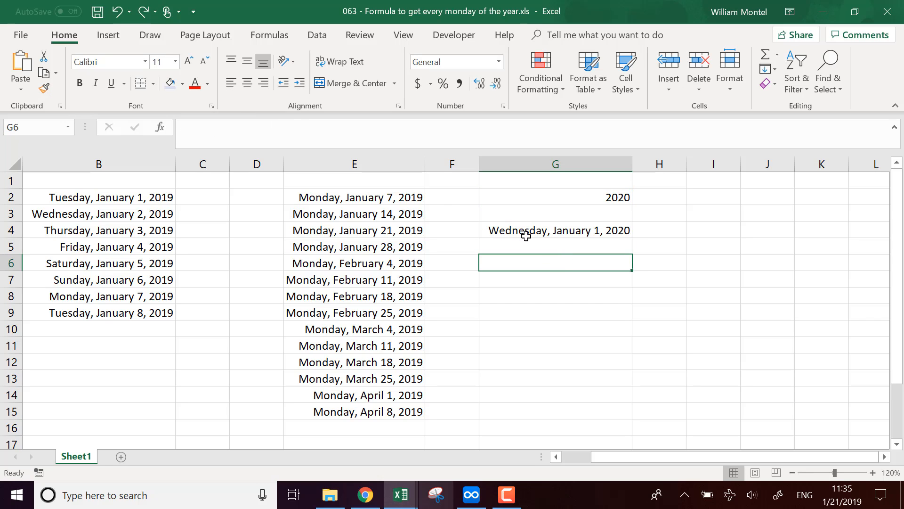
text(=DATE(G2,1,1))
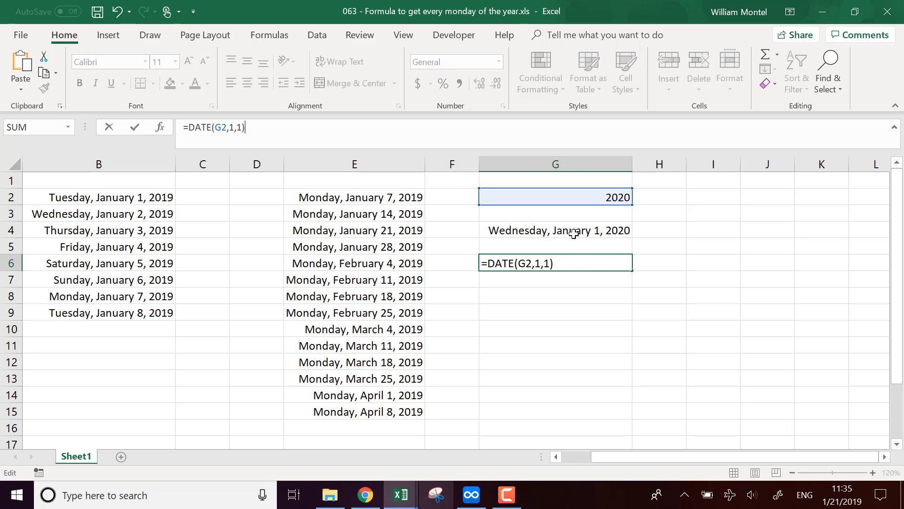
mouse_move(569, 199)
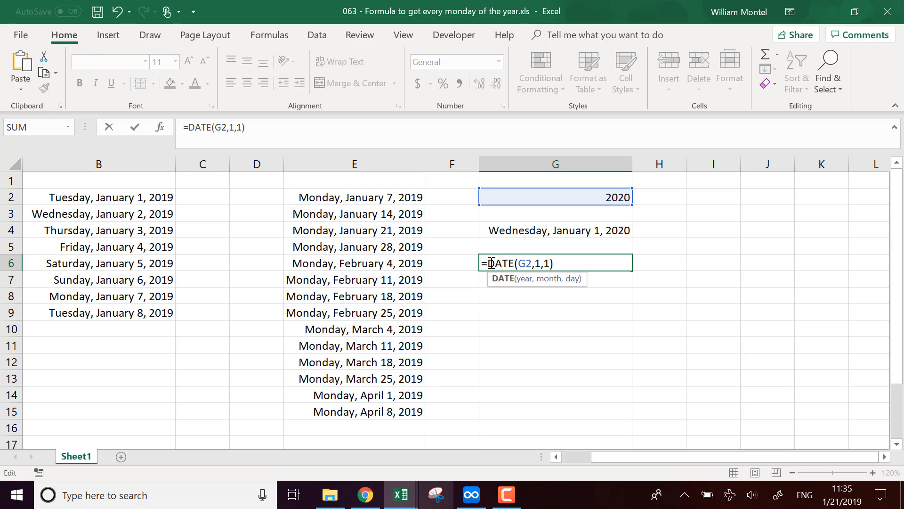
text(wekd)
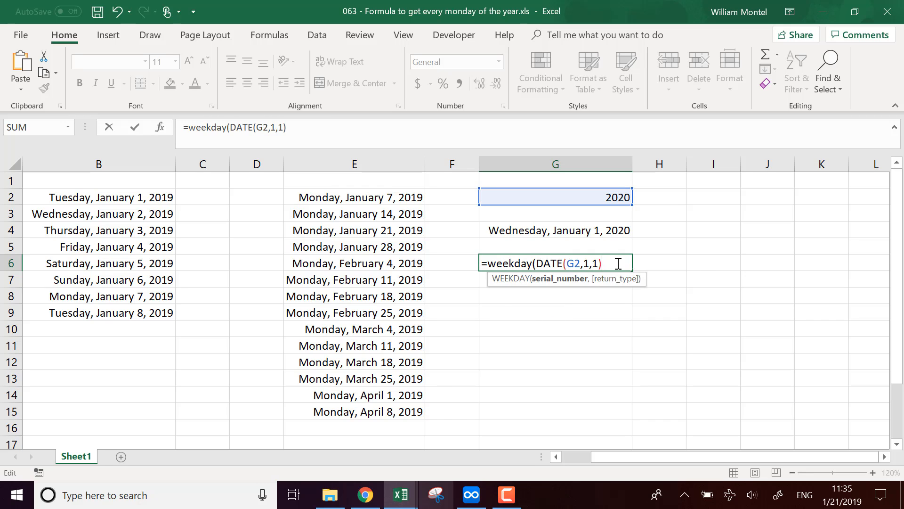
text(,2))
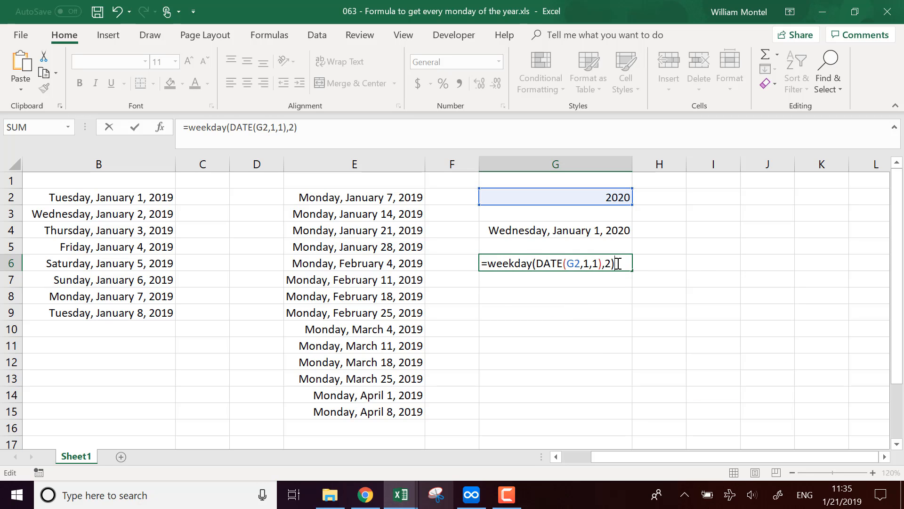
key(enter)
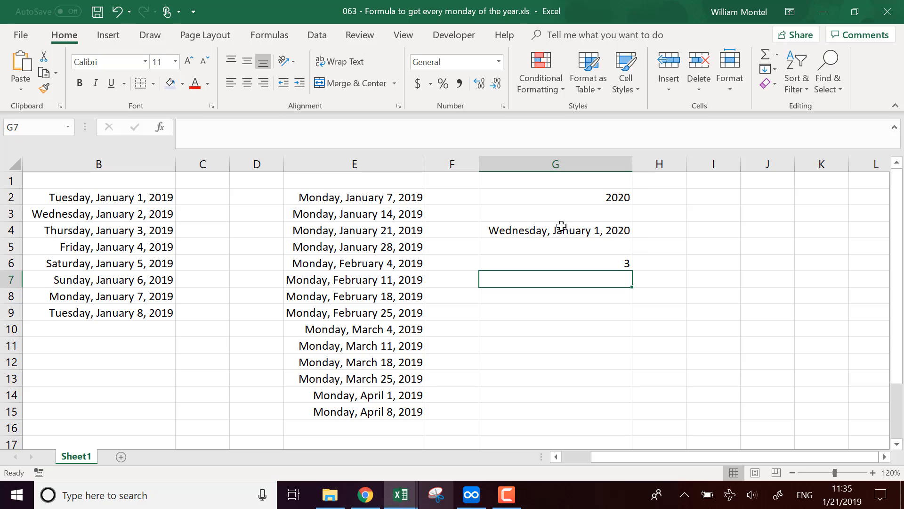
mouse_move(595, 256)
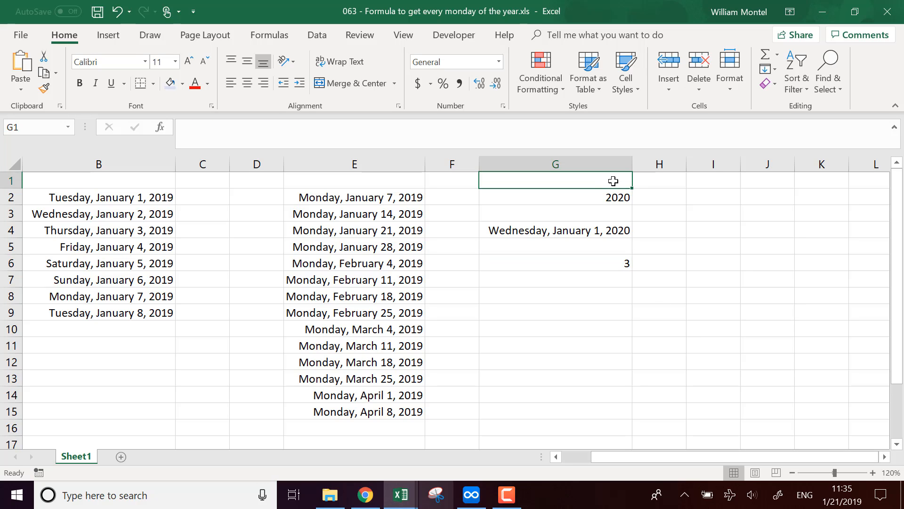
Add headings Year in G1 and Day to find in H1, with 1 as the day to find in H2.
text(Year)
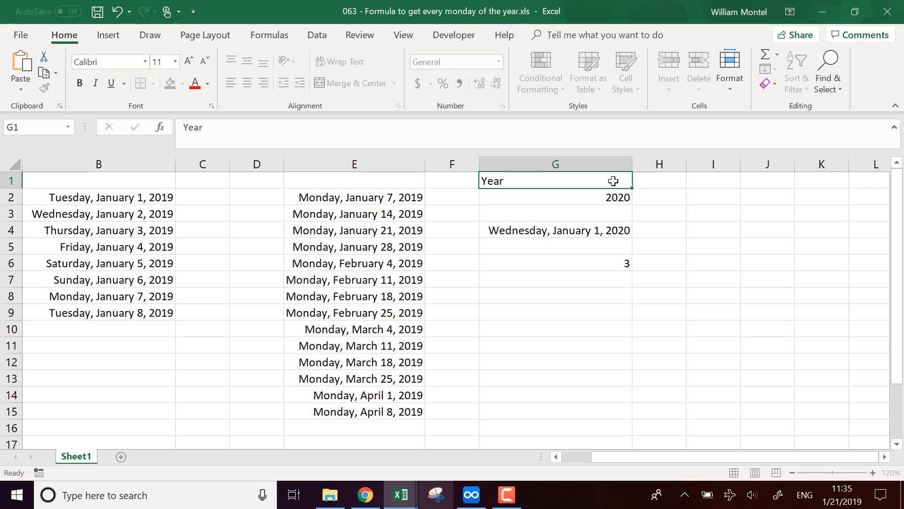
click(659, 180)
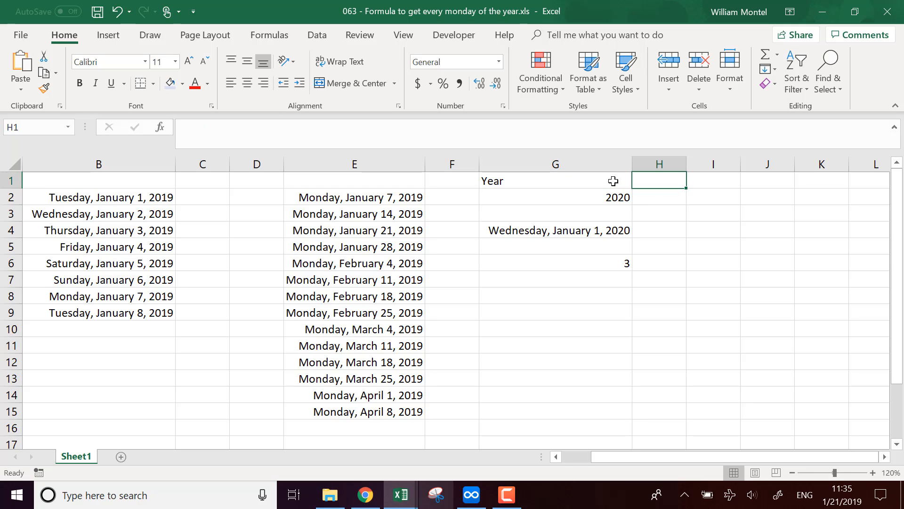
text(Day)
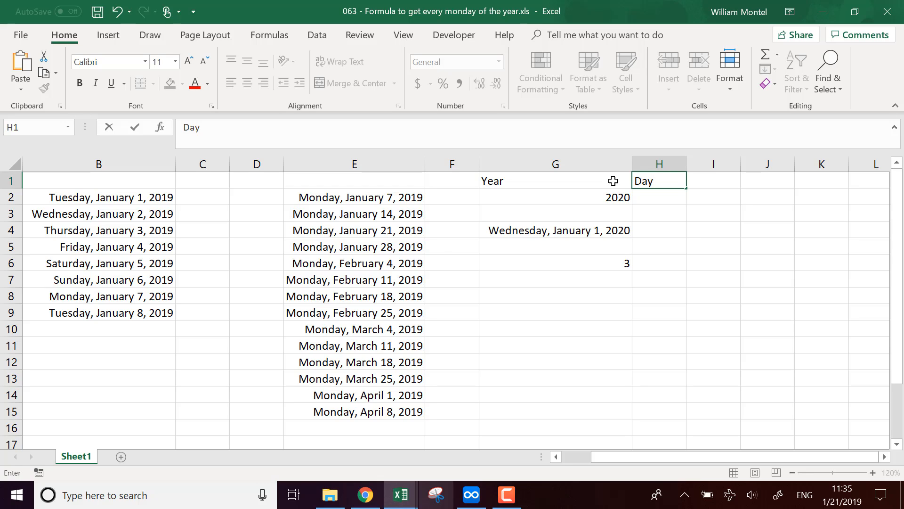
text(Day to find)
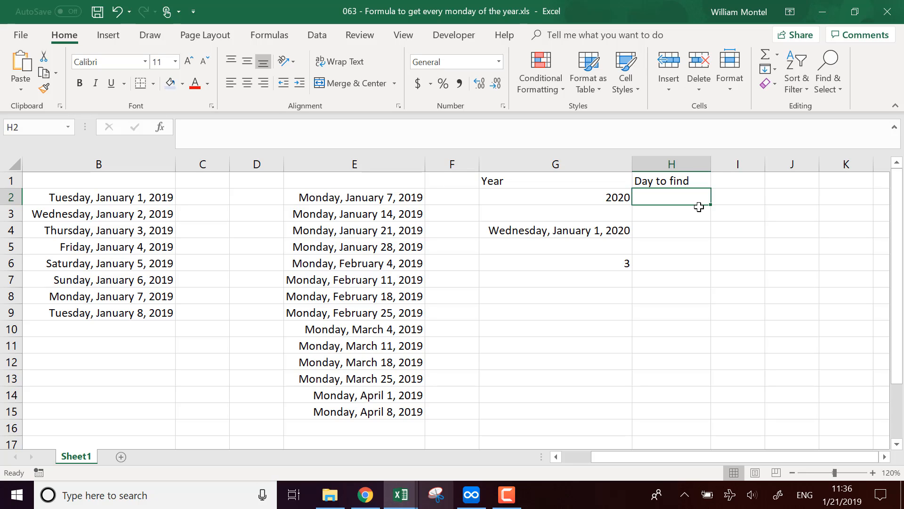
text(1)
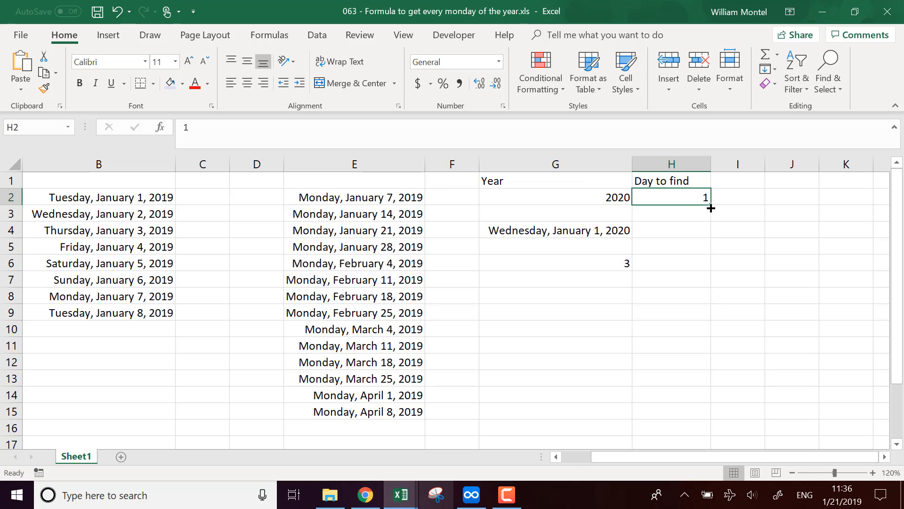
mouse_move(676, 298)
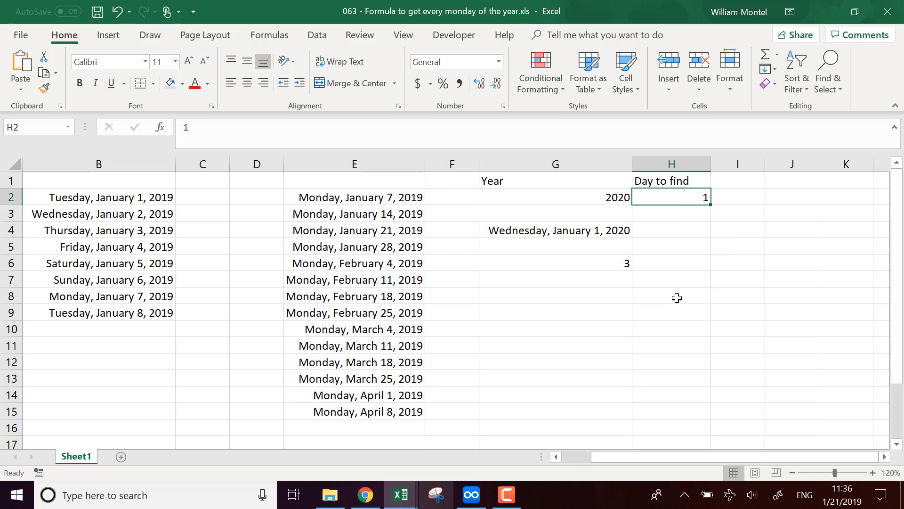
mouse_move(698, 197)
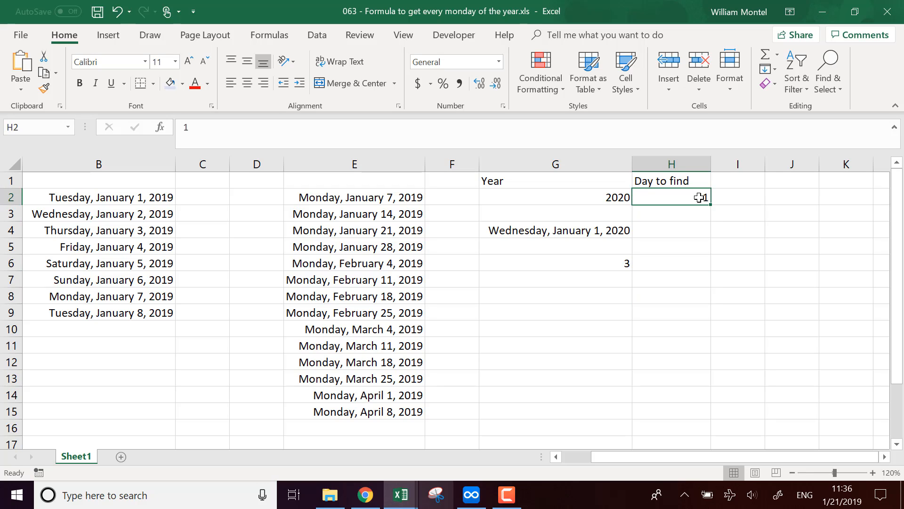
mouse_move(754, 181)
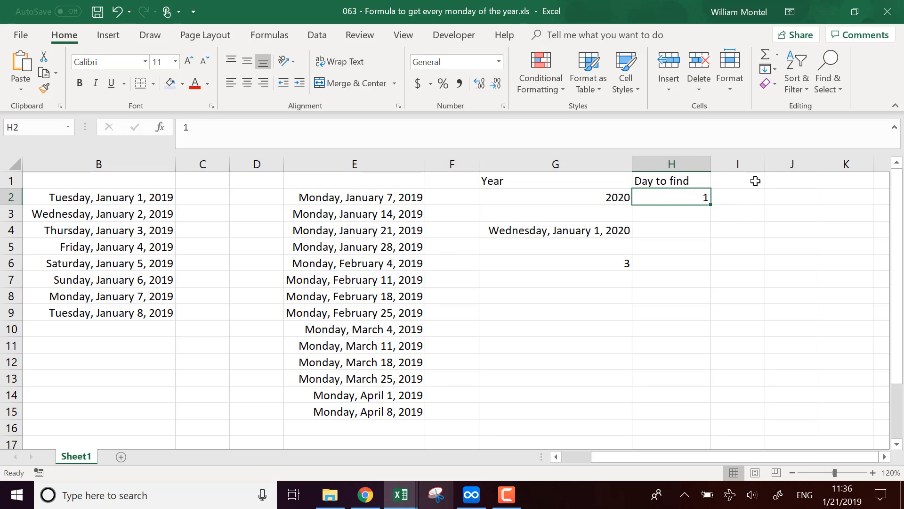
Add the Result heading in I1 and move to the empty result cell I2.
text(Re)
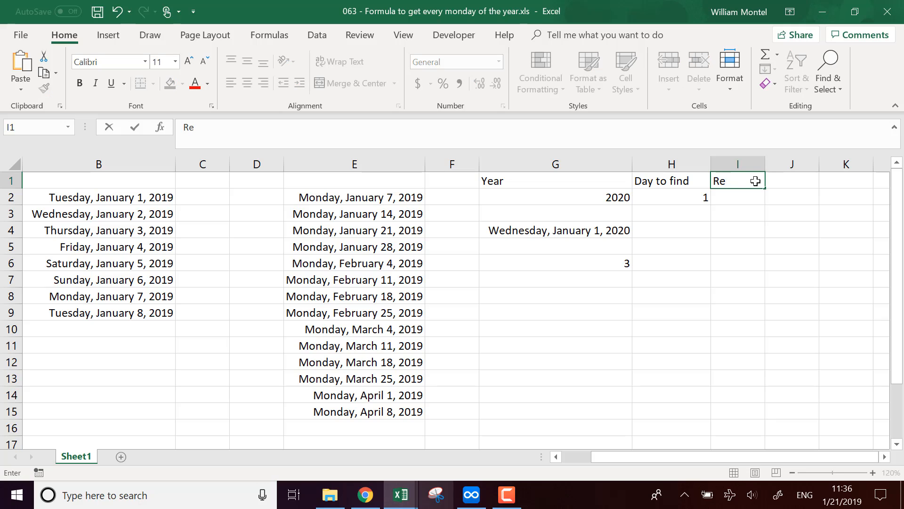
text(sult)
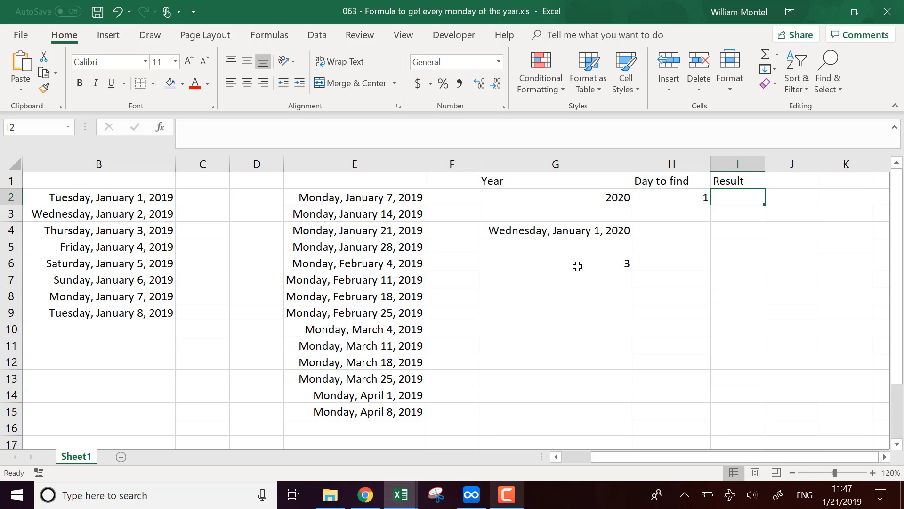
click(554, 263)
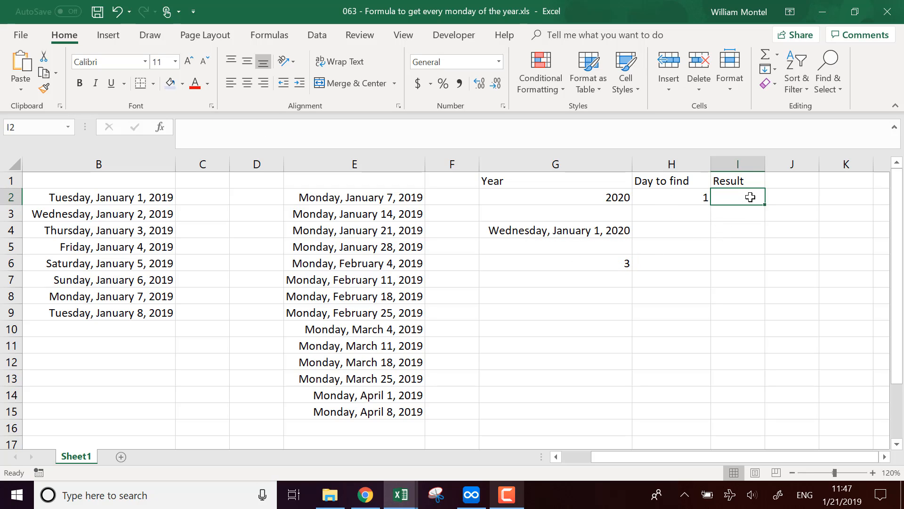
Enter =DATE(G2,1,1) in the Result cell I2 for January 1 of the 2020 year.
text(=)
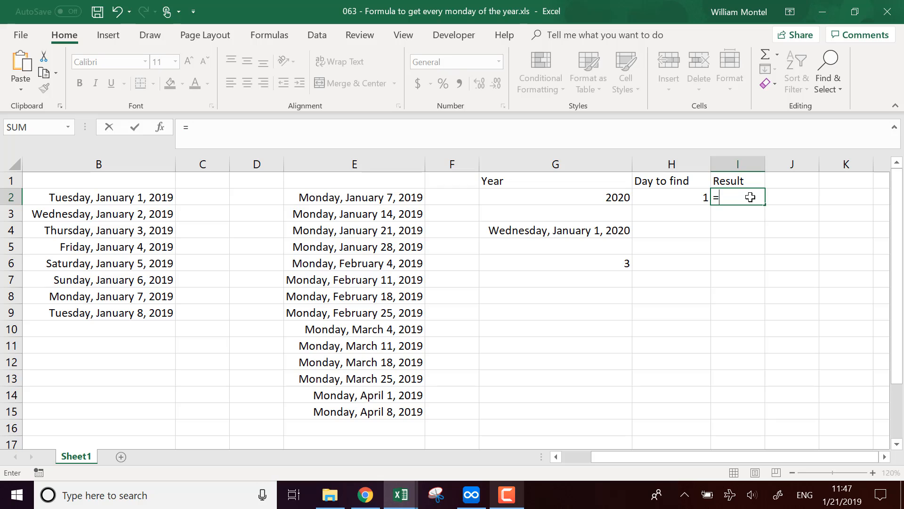
text(date()
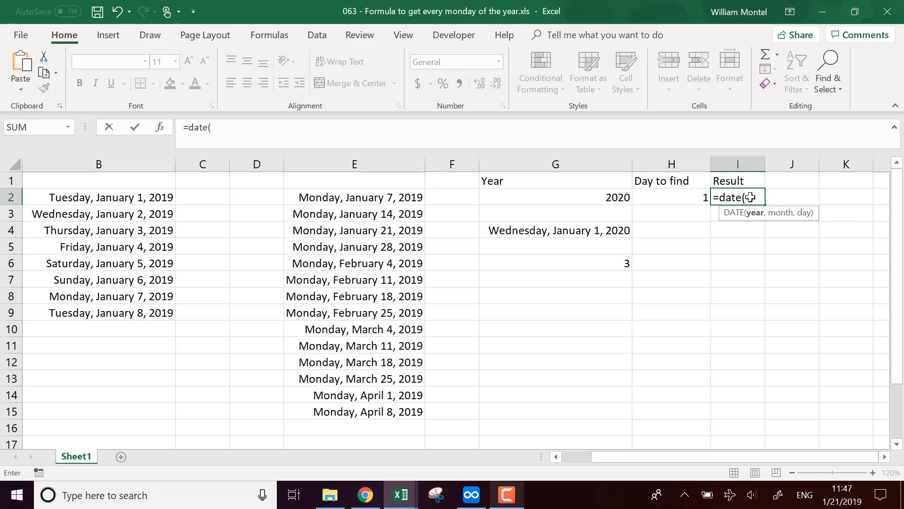
click(531, 197)
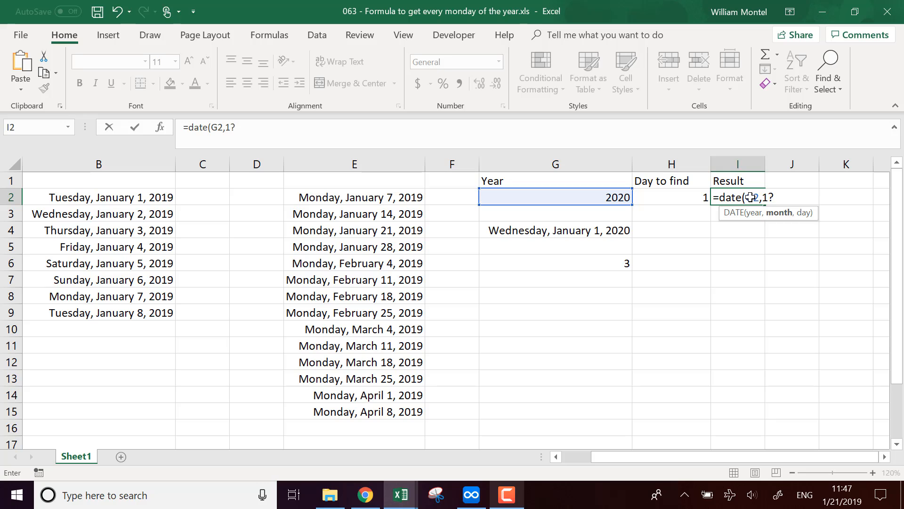
text(,1))
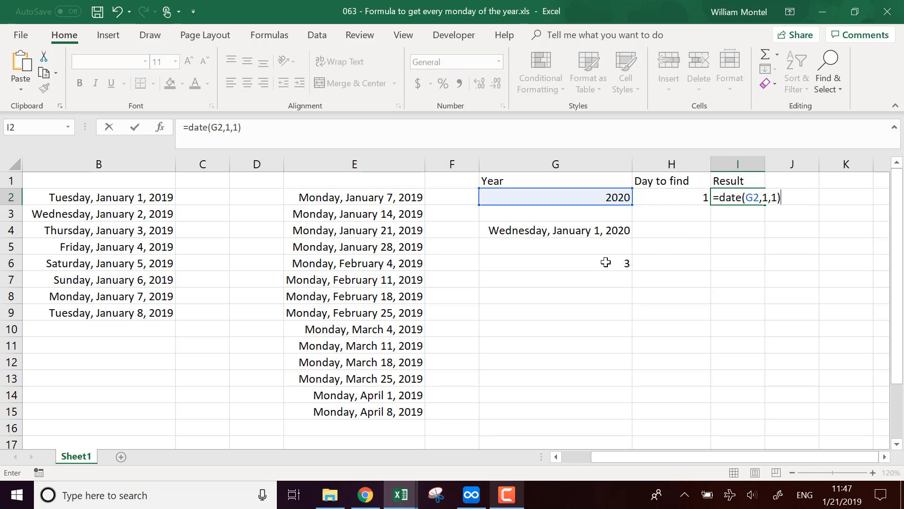
key(Enter)
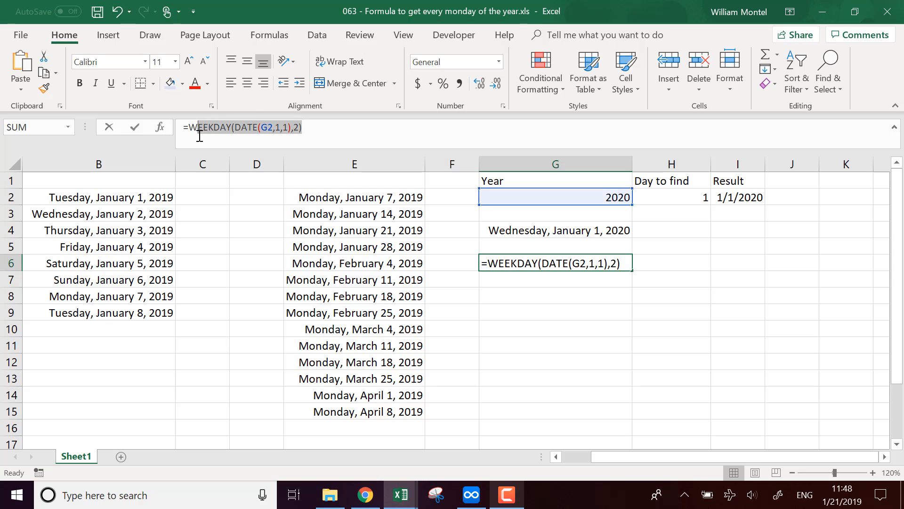
Extend the Result formula to subtract WEEKDAY(DATE(G2,1,1),2), copied from G6.
key(Enter)
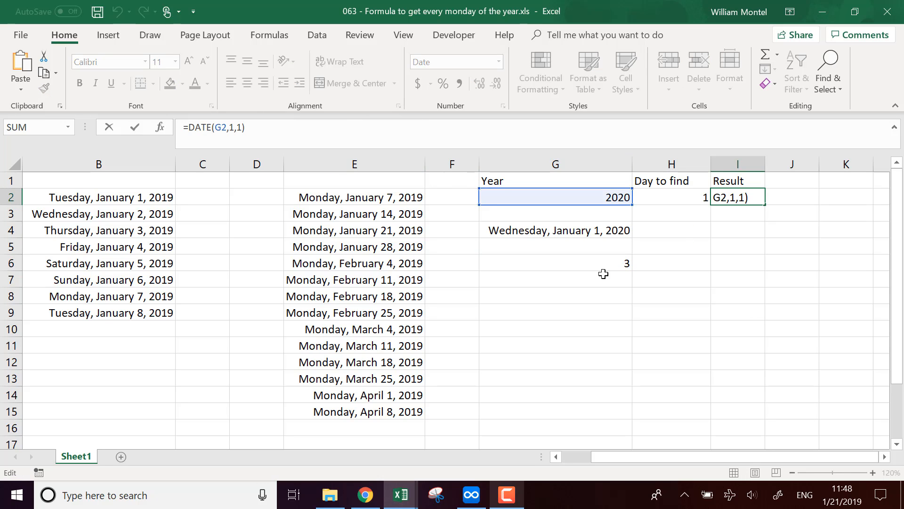
click(354, 164)
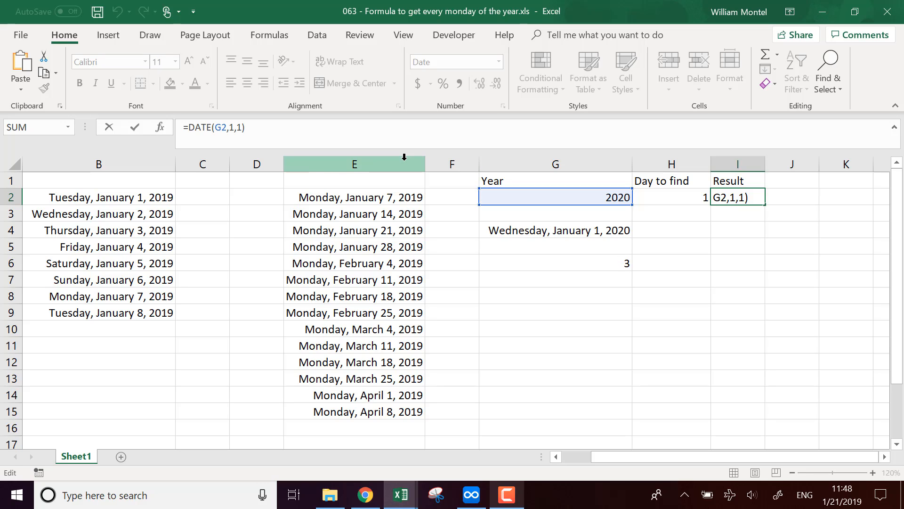
text(-)
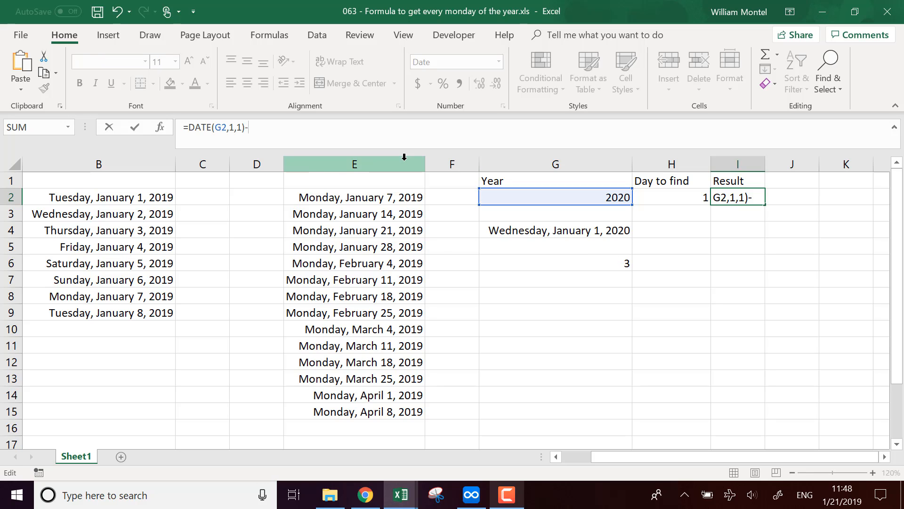
text(WEEKDAY(DATE(G2,1,1),2)+1)
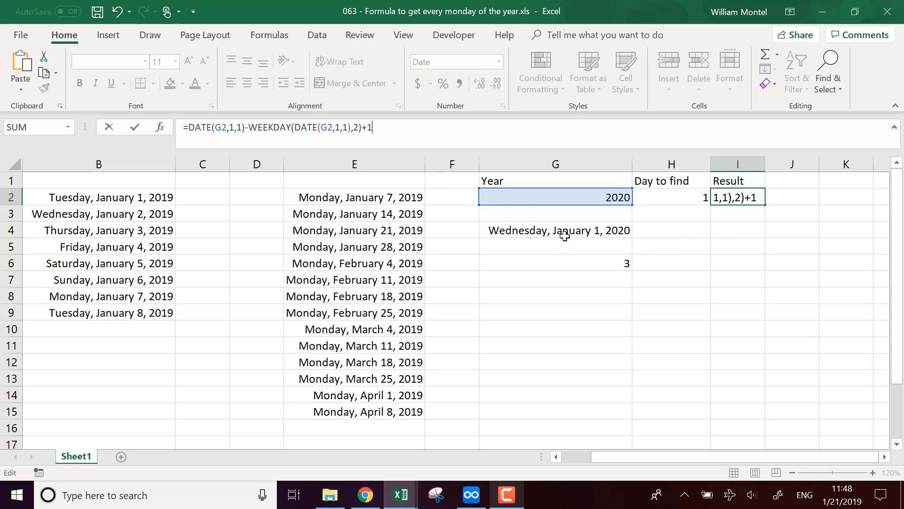
mouse_move(730, 119)
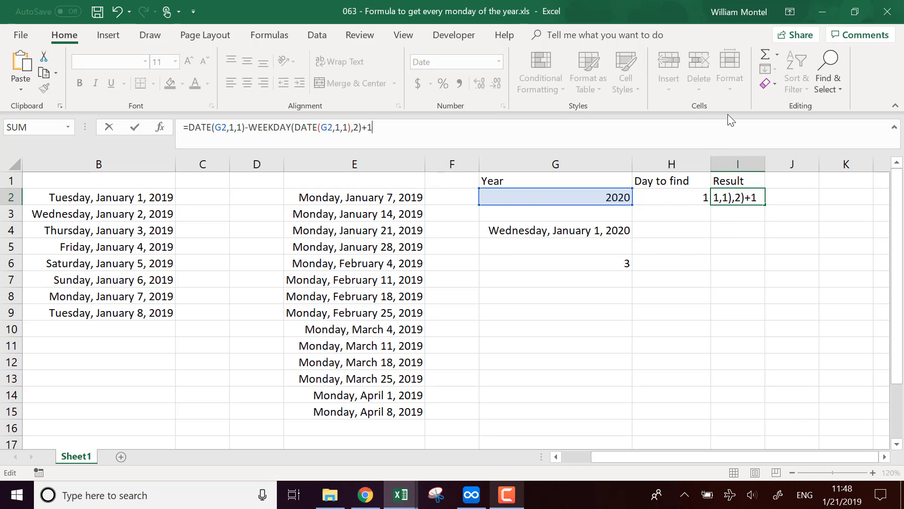
mouse_move(534, 74)
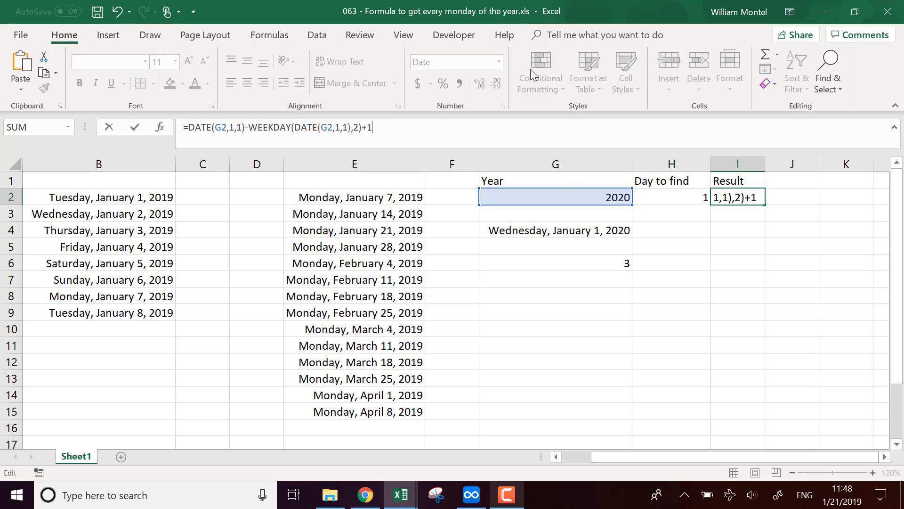
mouse_move(394, 139)
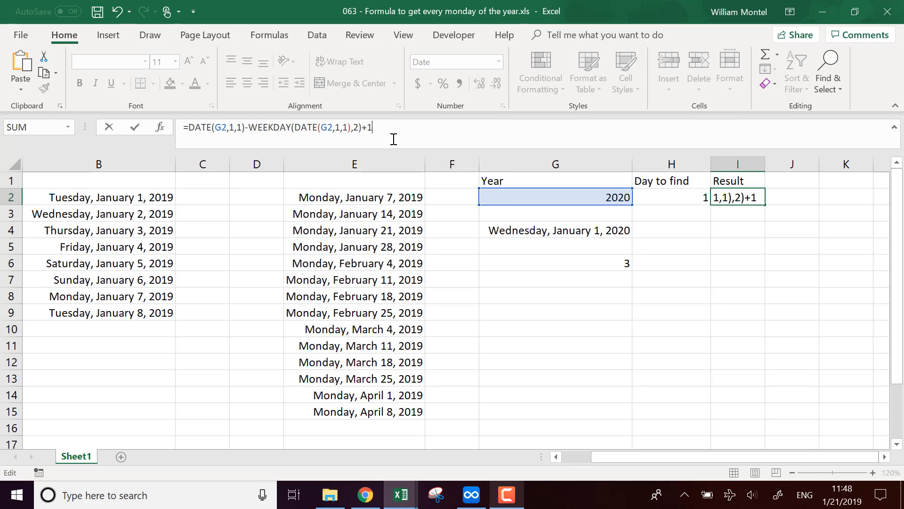
mouse_move(488, 143)
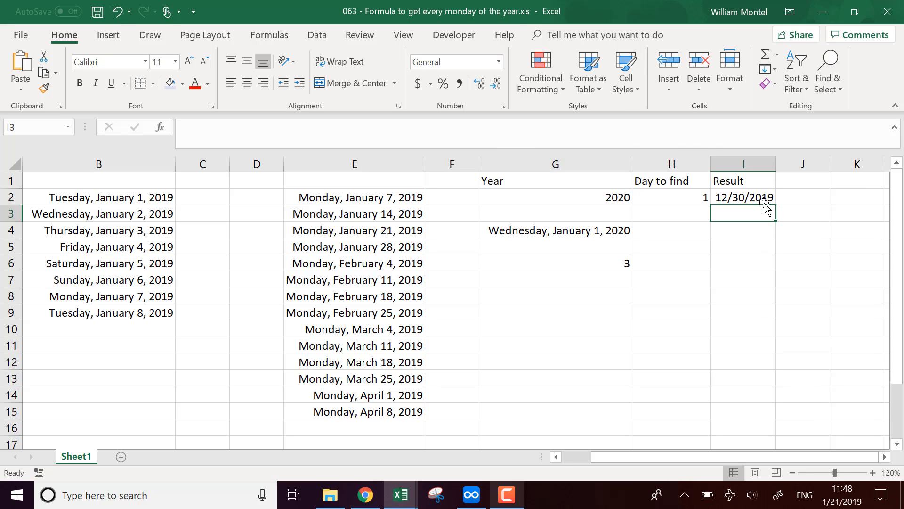
Append +7 to the Result formula and show it as long date Monday, January 6, 2020.
click(743, 197)
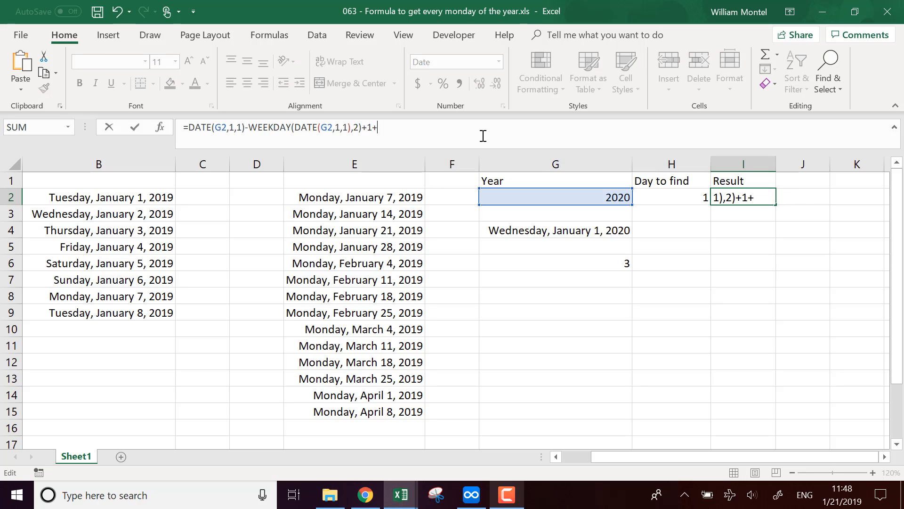
text(7)
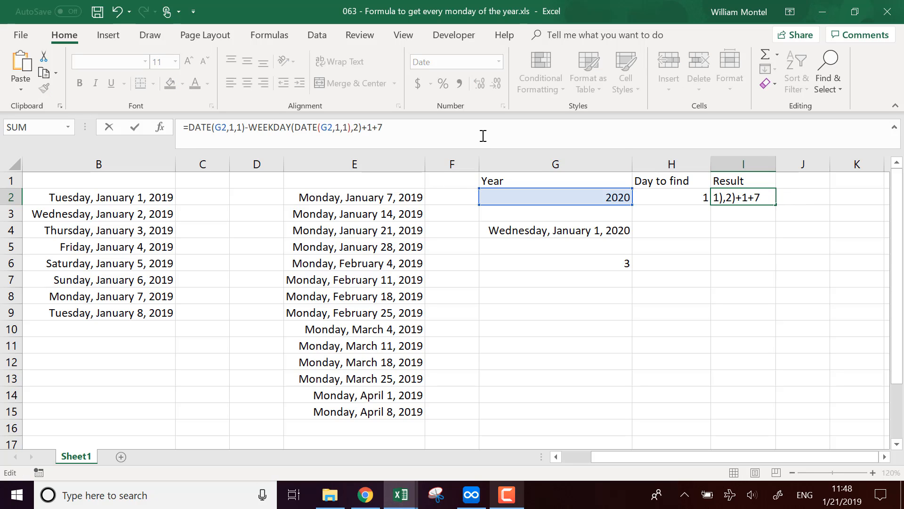
key(Enter)
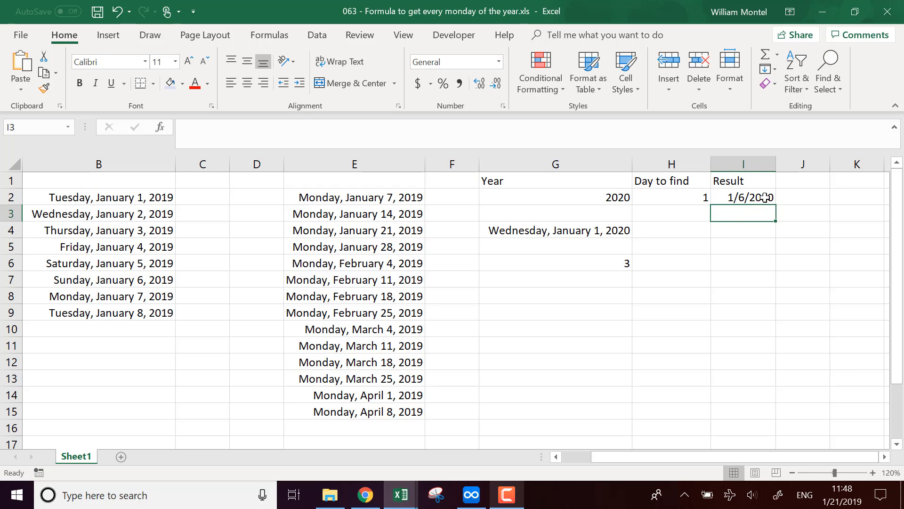
click(499, 62)
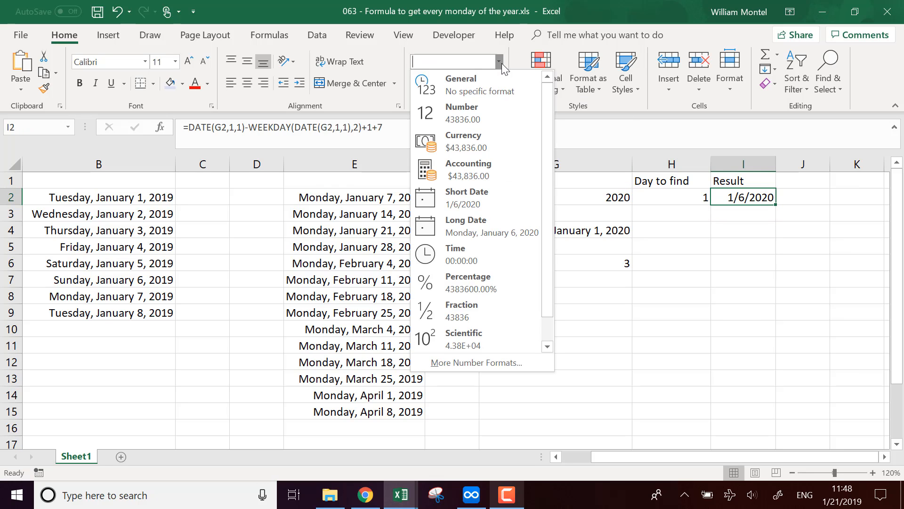
click(465, 226)
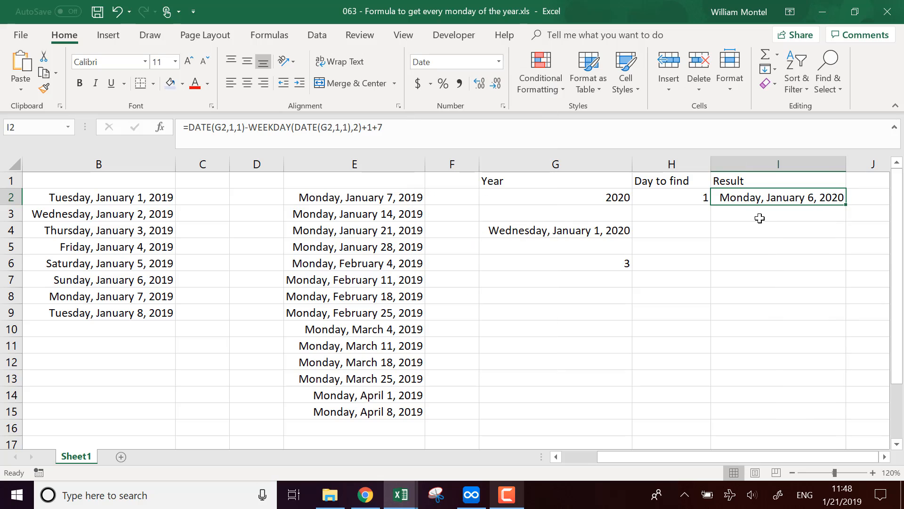
mouse_move(633, 358)
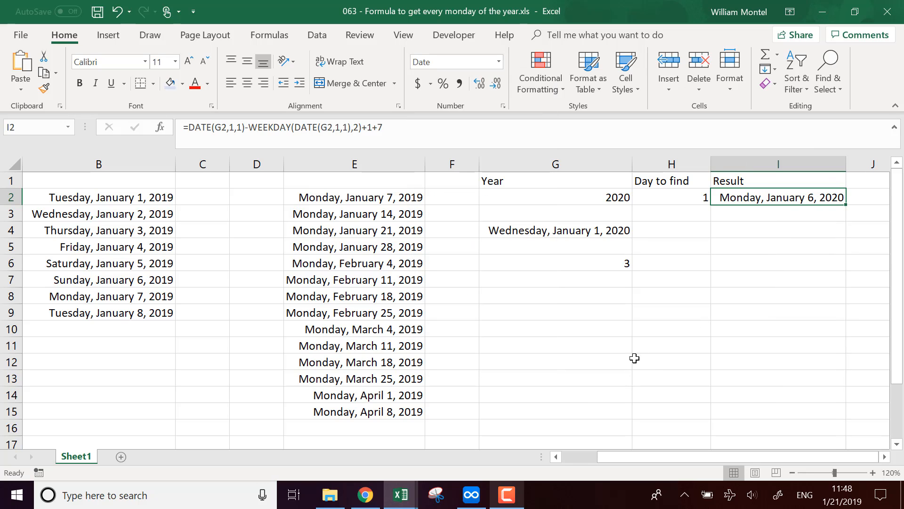
mouse_move(620, 287)
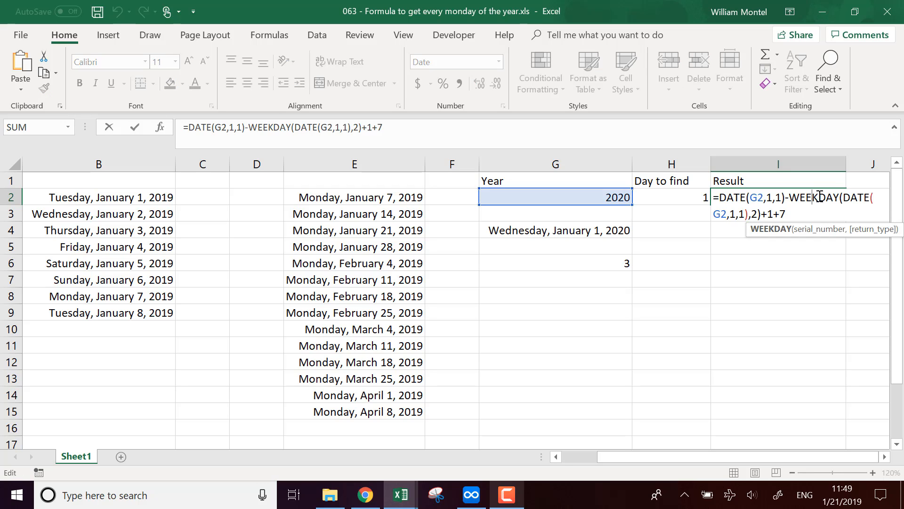
Replace the constant 1 in the formula with a reference to the Day to find cell.
key(Backspace)
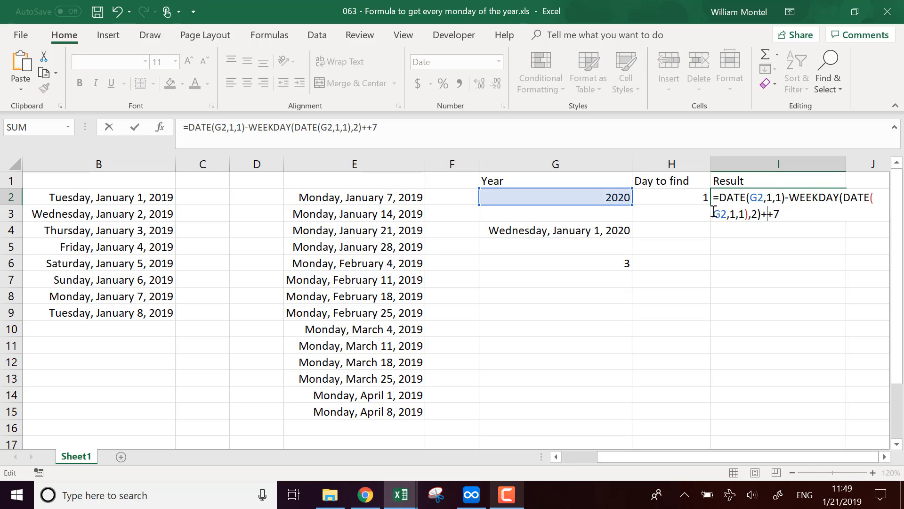
click(671, 197)
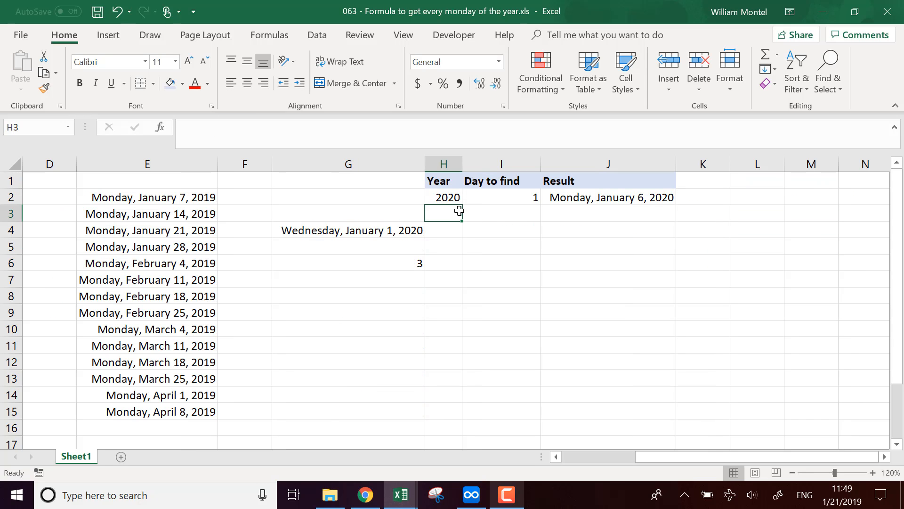
Fill the Year column as a series from 2020 through 2032.
text(2121)
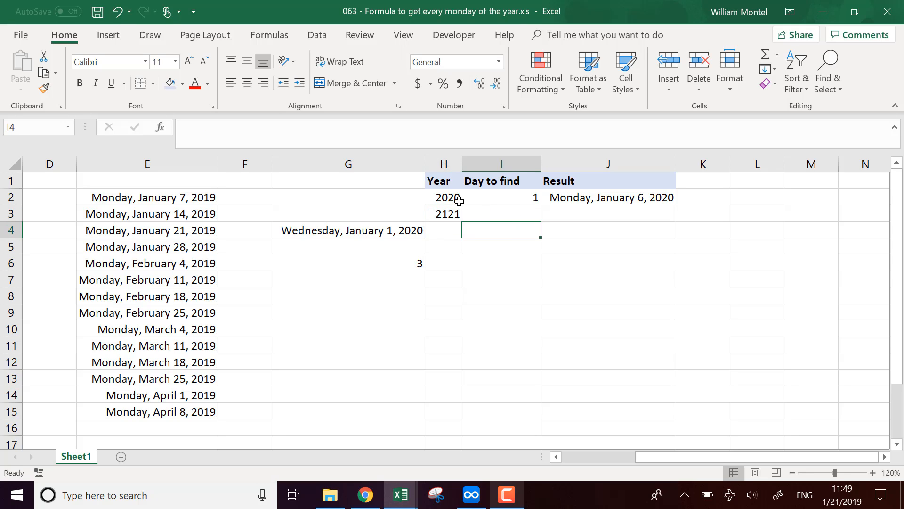
click(443, 197)
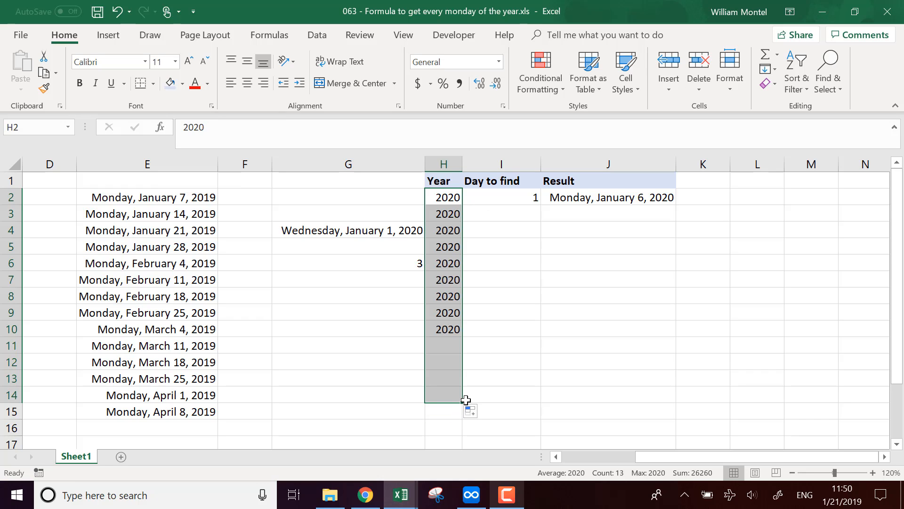
click(472, 411)
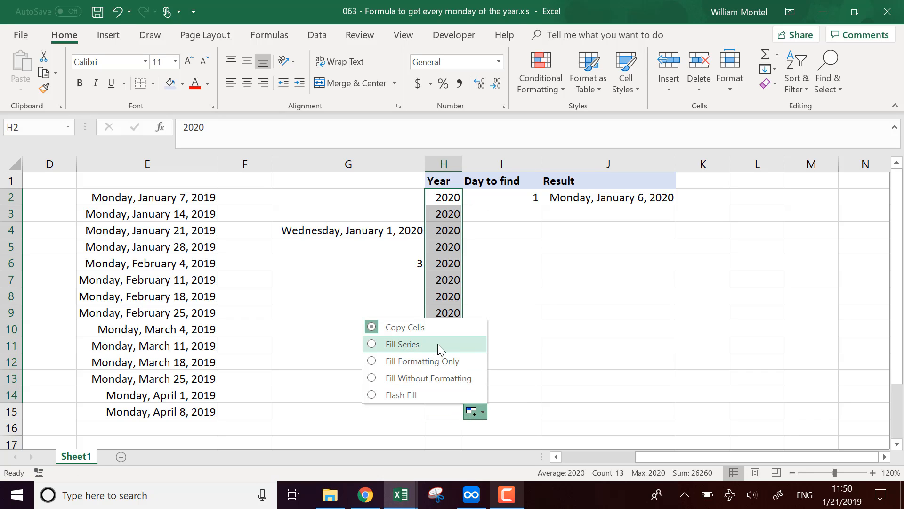
click(400, 343)
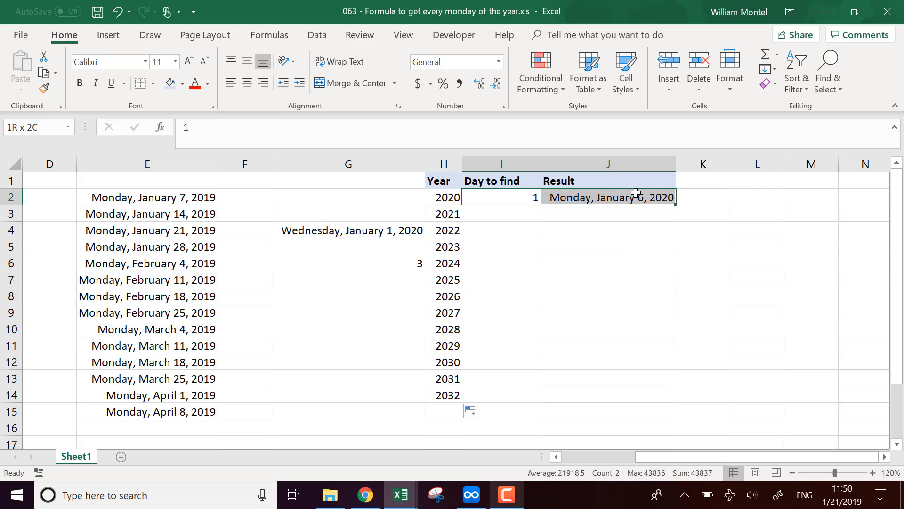
Copy the day and Result formula down every year and check the 2029 and 2024 results.
drag(674, 205, 673, 402)
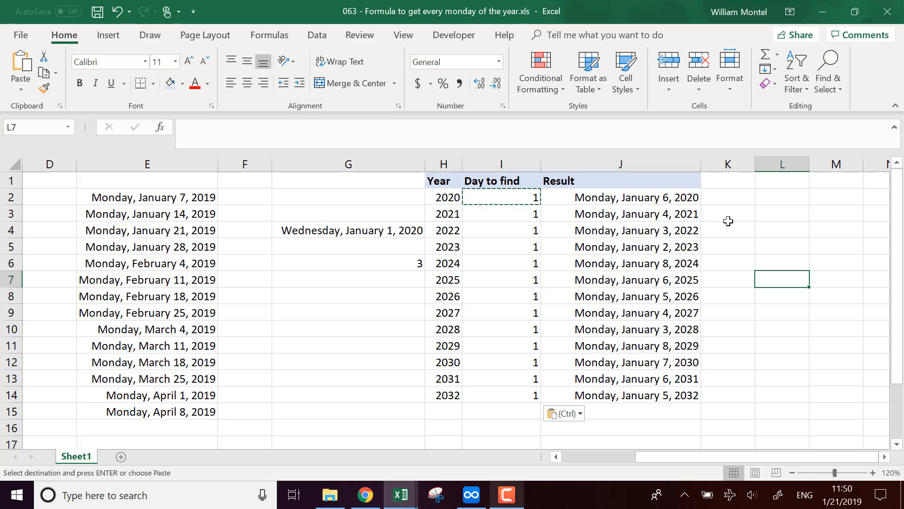
click(728, 245)
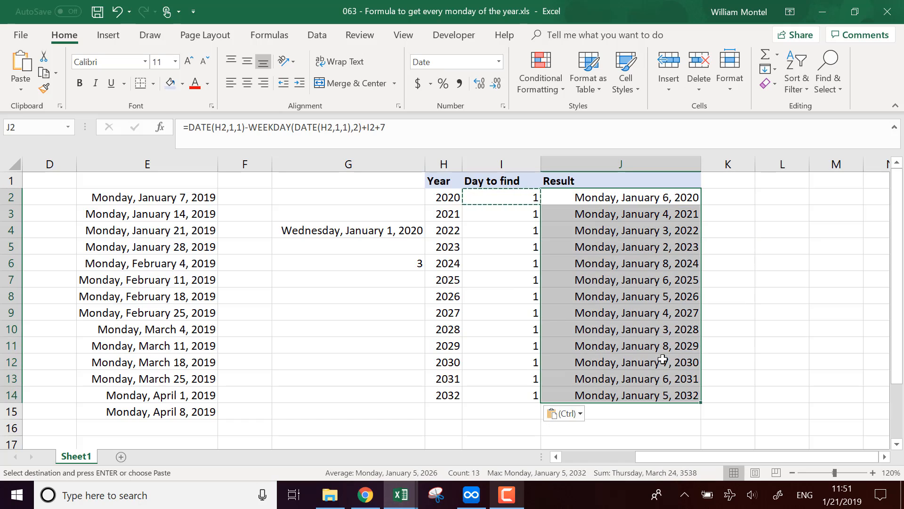
click(620, 345)
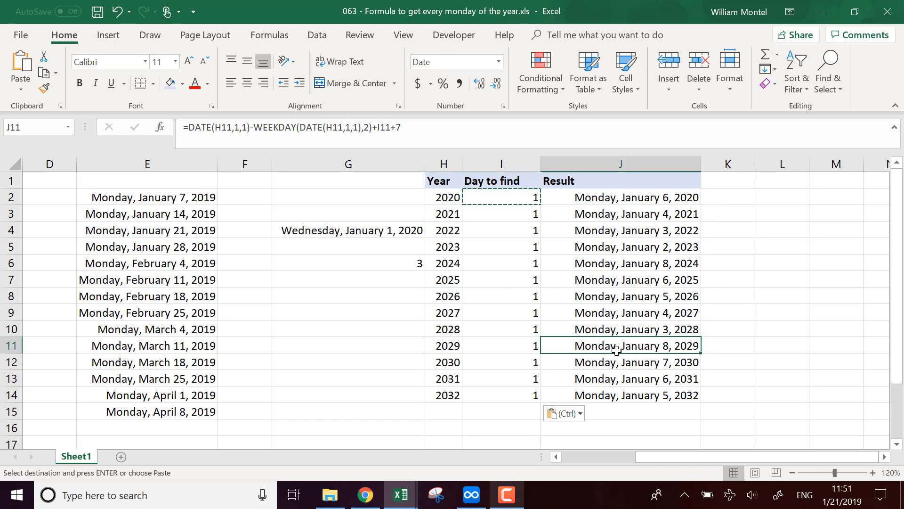
click(620, 263)
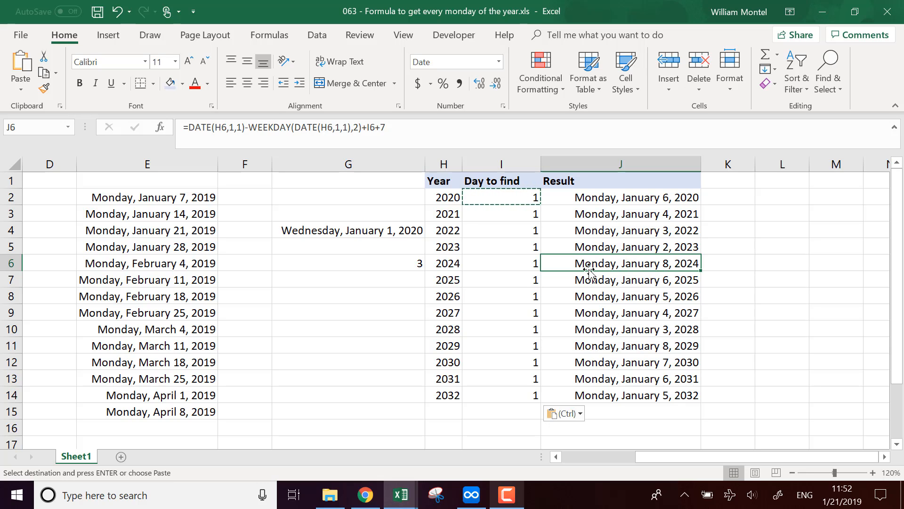
mouse_move(672, 266)
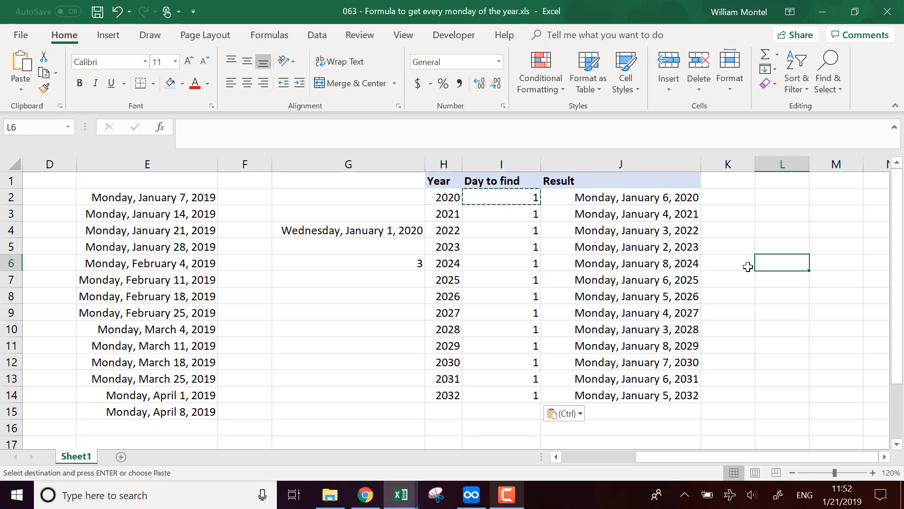
Replace the 2020 formula's trailing 7 with IF(WEEKDAY(DATE(H2,1,1),2)=I2,0,7), still giving Monday, January 6, 2020.
click(621, 197)
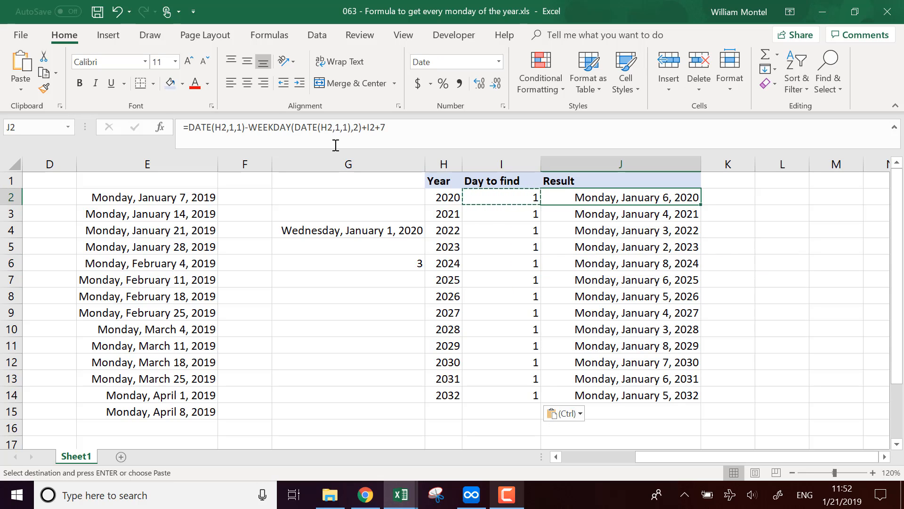
double_click(620, 197)
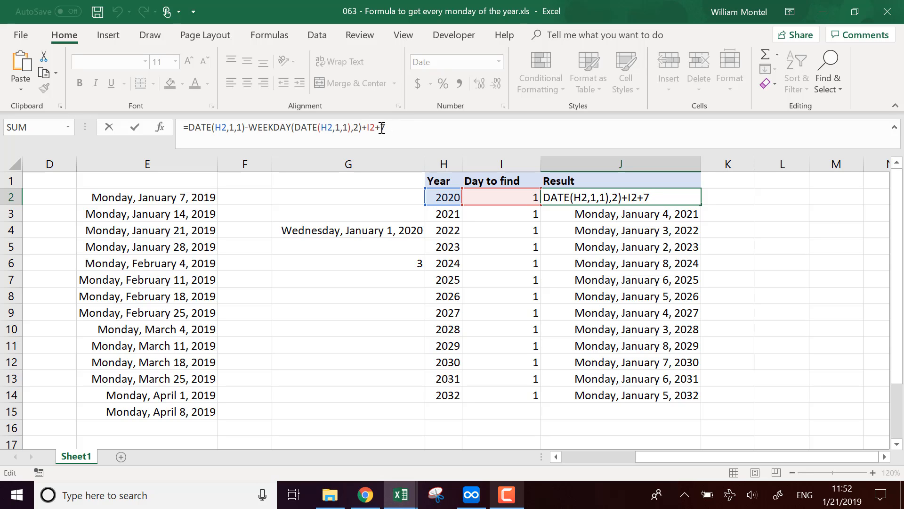
text(if()
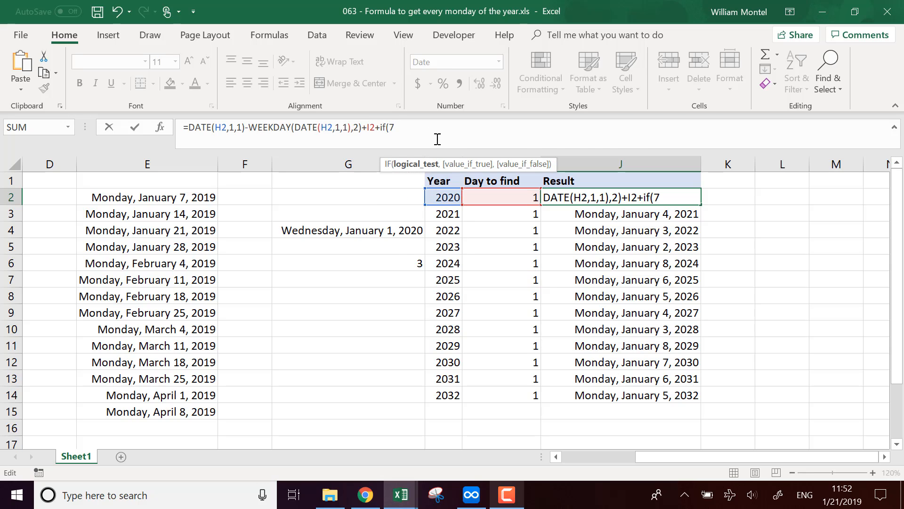
text(WEEKDAY(DATE(H2,1,1),2))
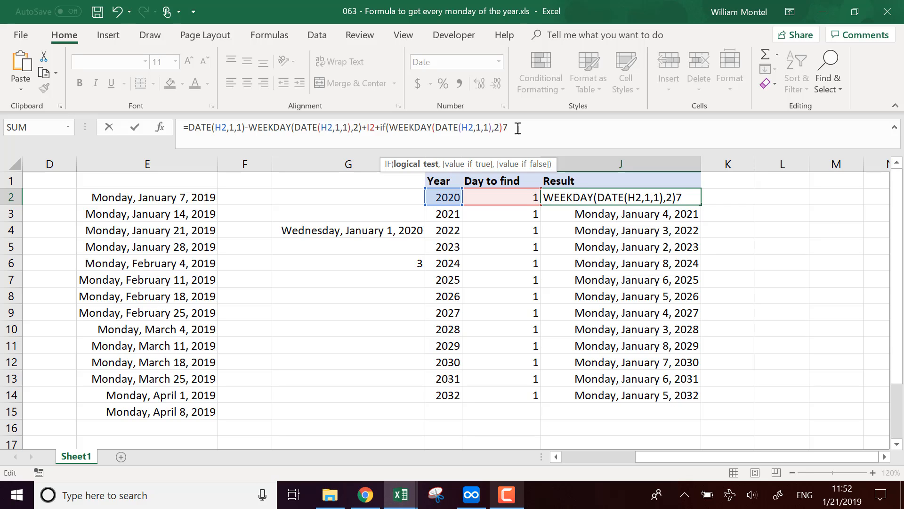
text(=)
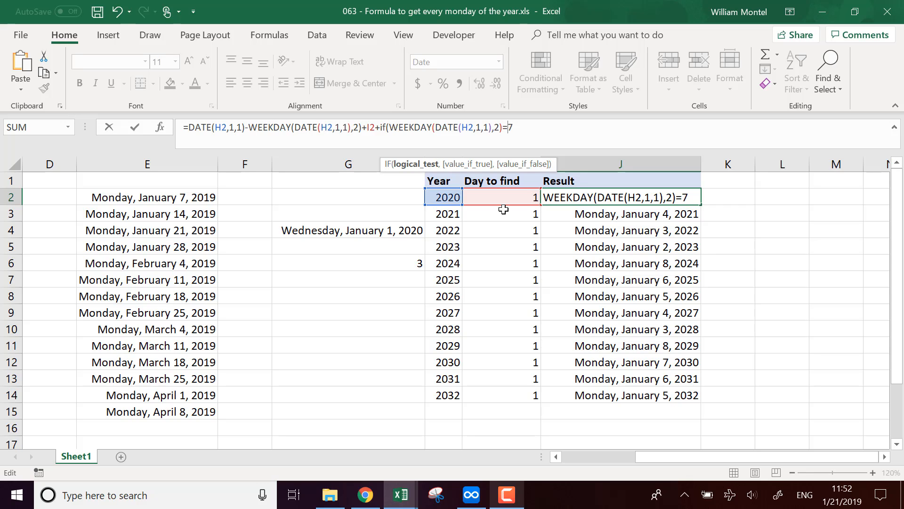
click(502, 197)
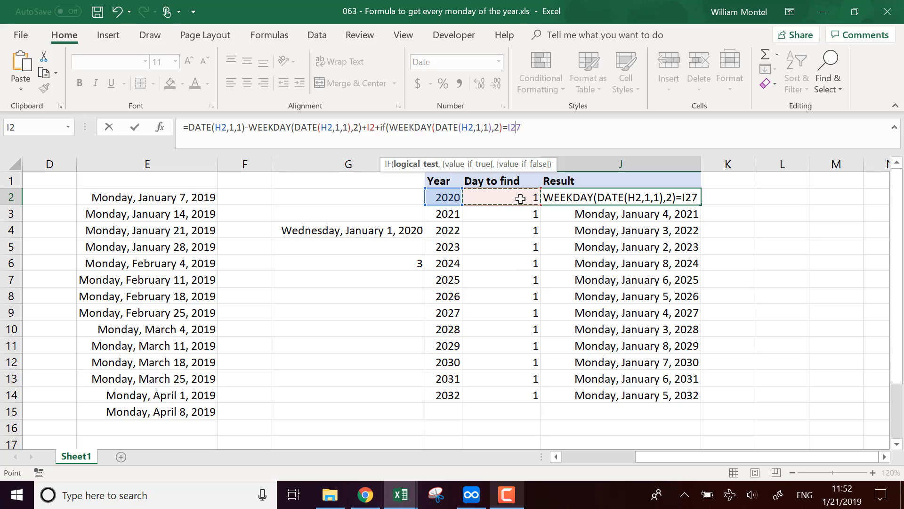
text(,0,K2)
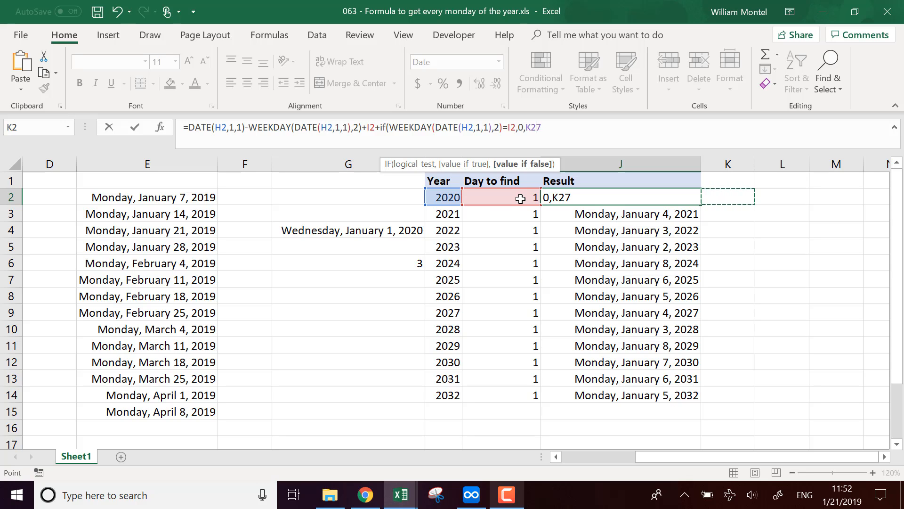
key(Backspace)
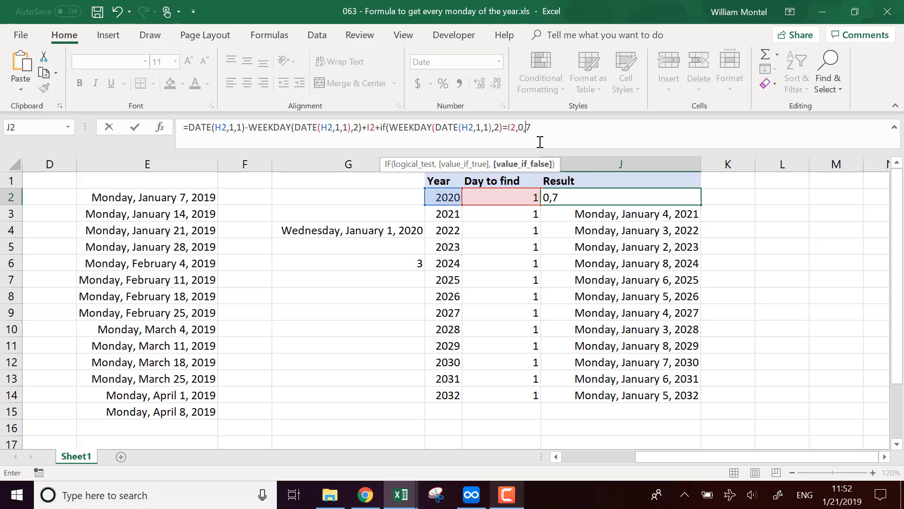
text())
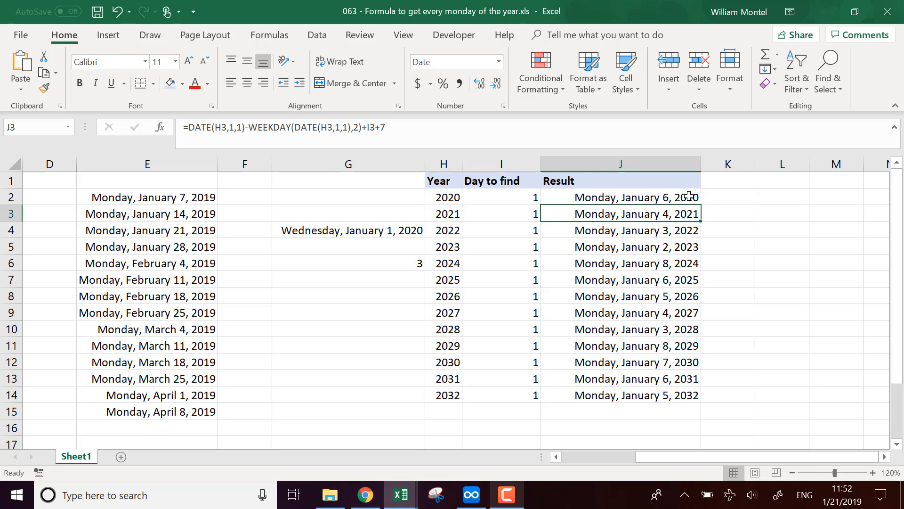
Compare the old 2024 formula with the corrected 2020 one and copy the correction down to all years.
click(620, 197)
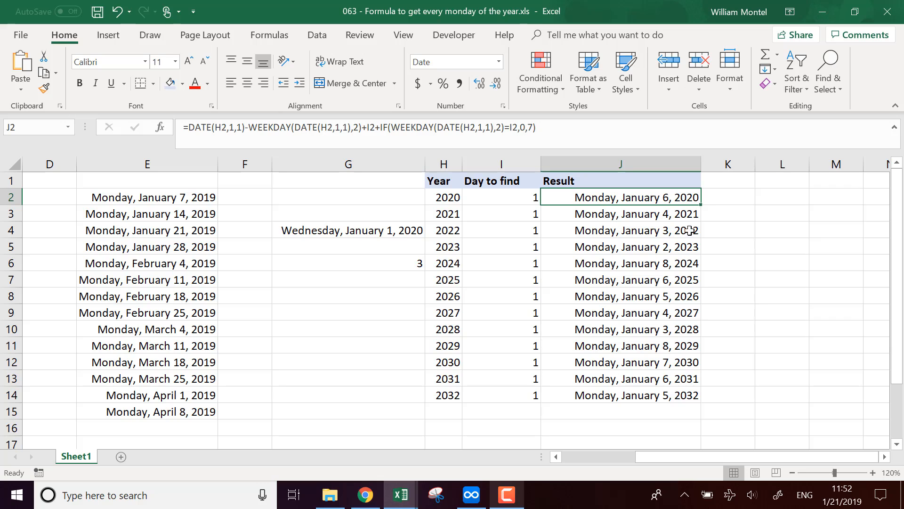
click(620, 262)
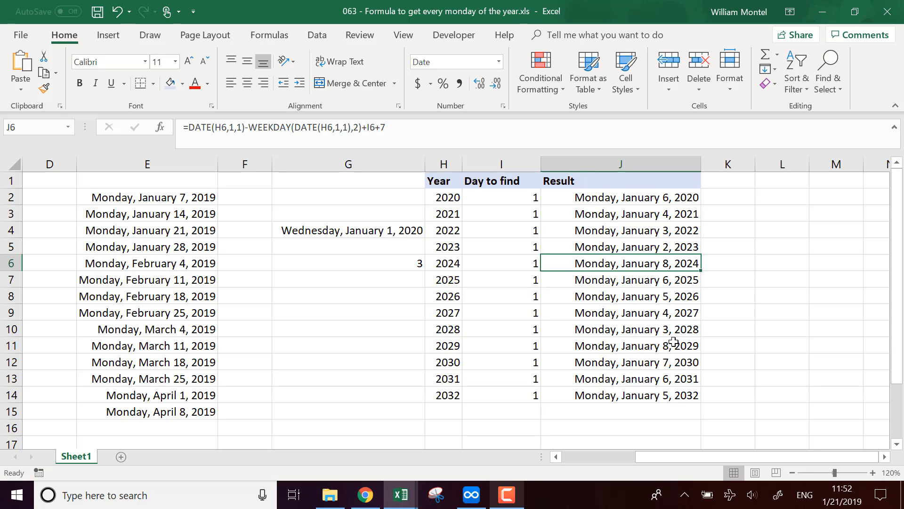
click(620, 197)
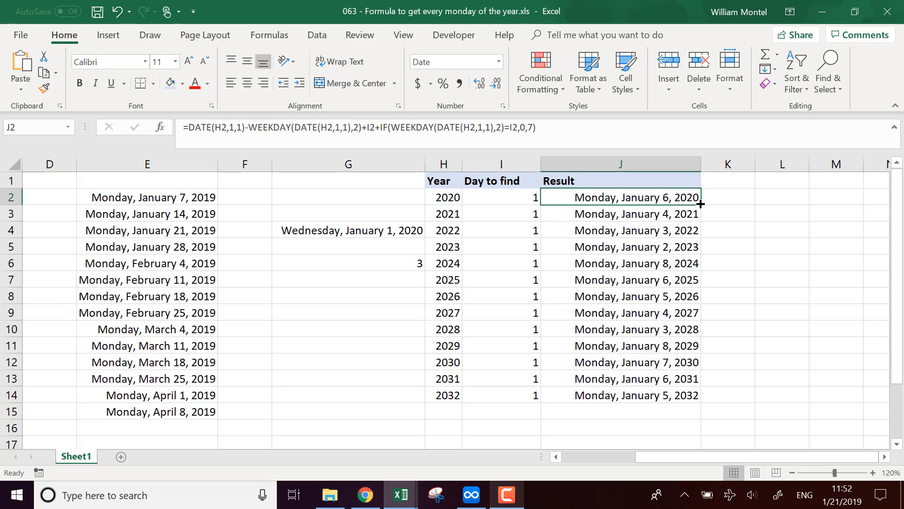
click(621, 346)
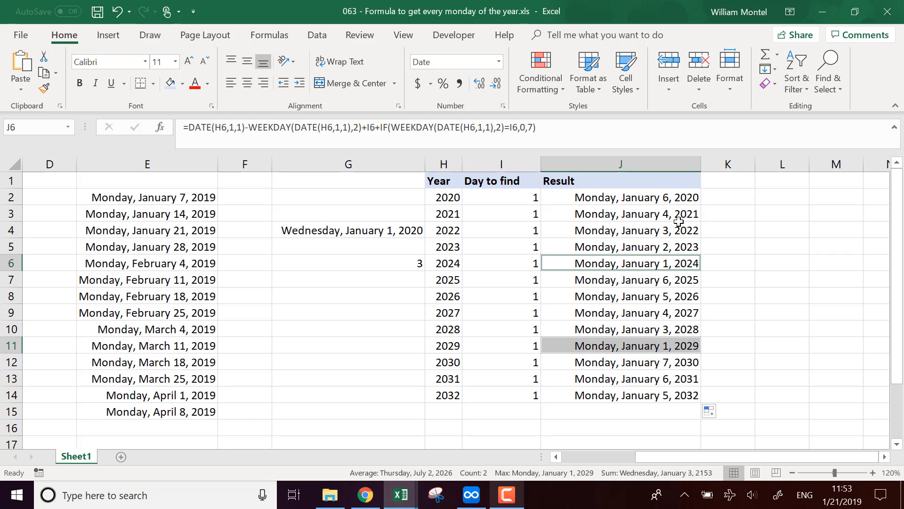
mouse_move(641, 337)
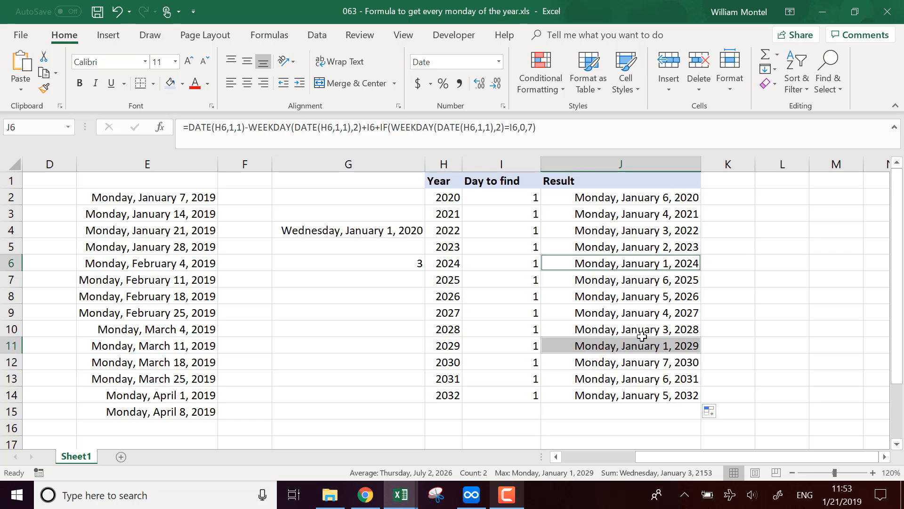
mouse_move(669, 313)
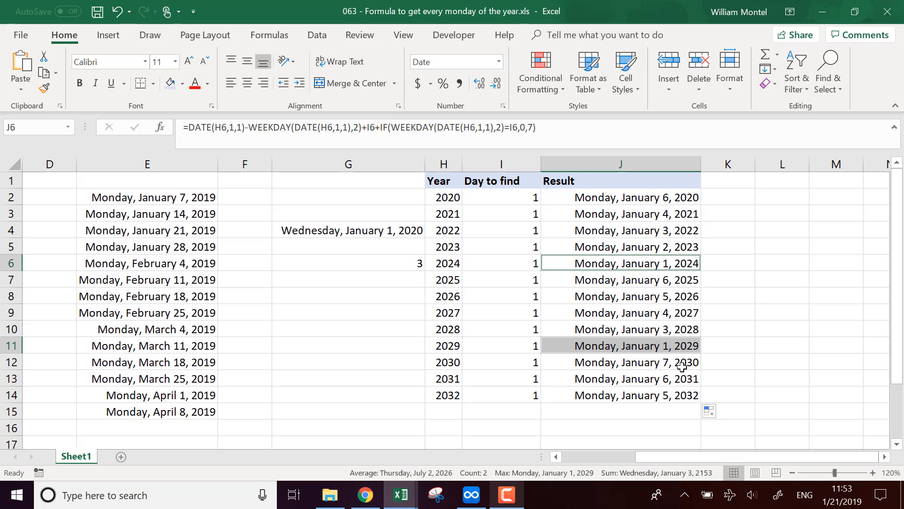
Check the copied formulas for 2021, 2025 and 2020, then the first date of the 2019 Monday list.
double_click(620, 197)
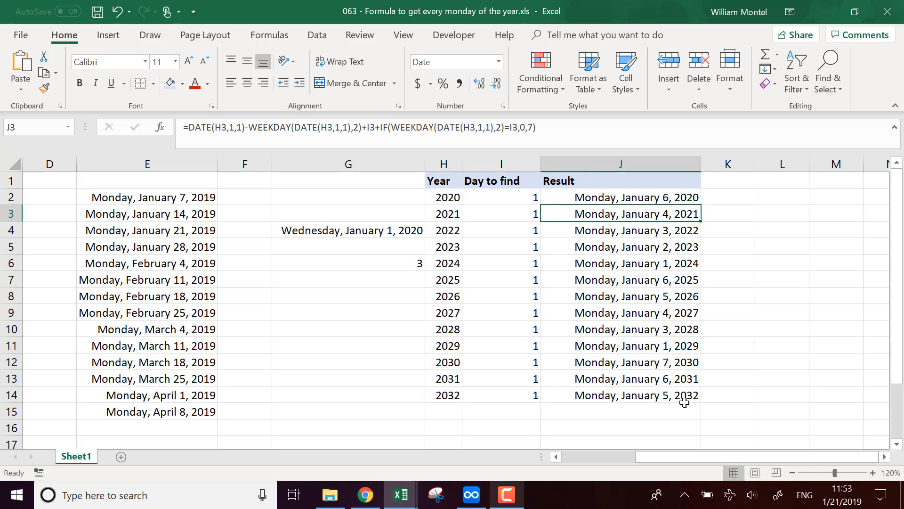
click(621, 280)
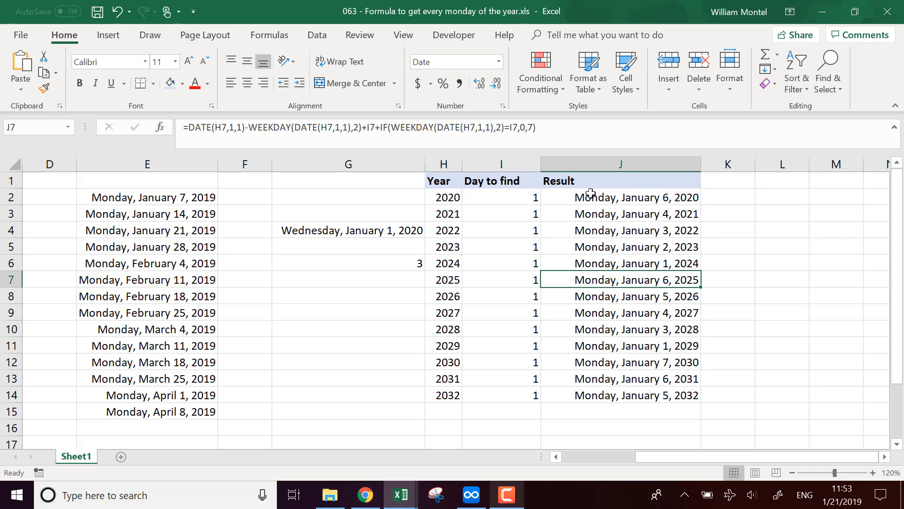
click(619, 197)
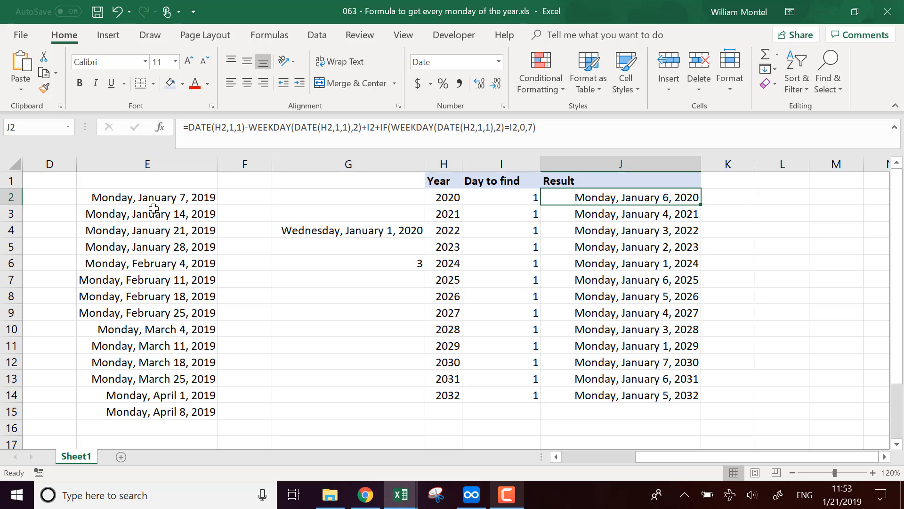
click(147, 196)
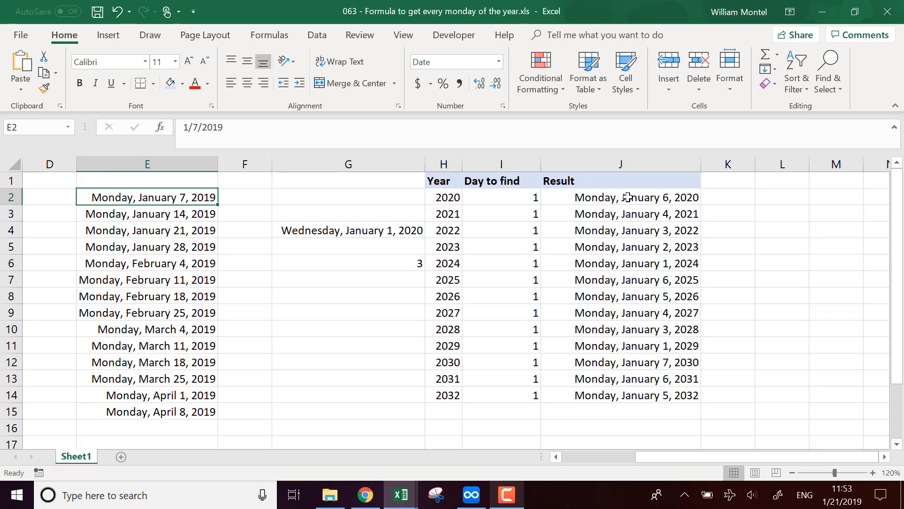
Reference the 2020 first-Monday result in M2, add 7 per row, and fill weekly Mondays through April 13, 2020.
double_click(621, 196)
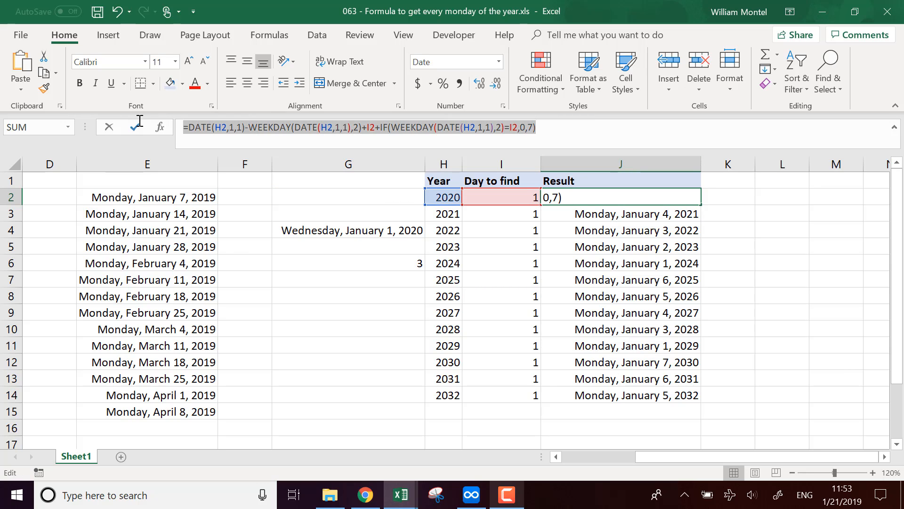
mouse_move(896, 472)
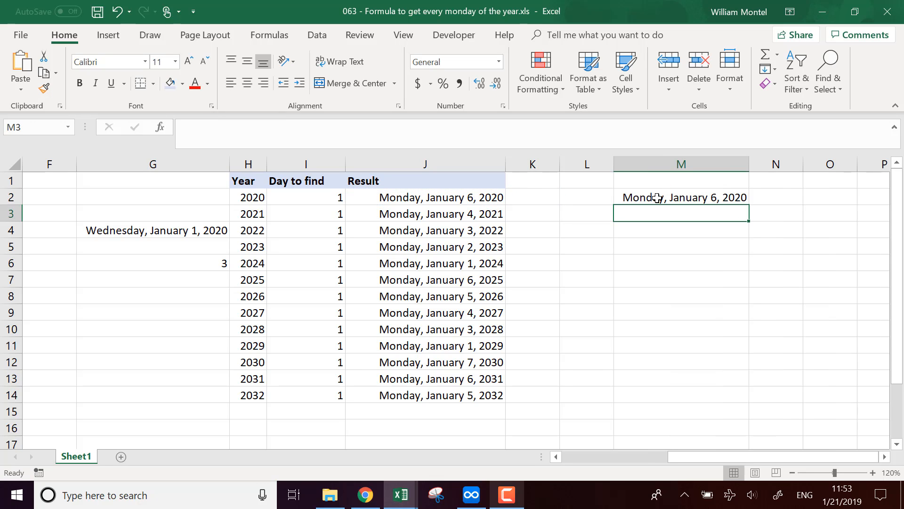
text(+M2+7)
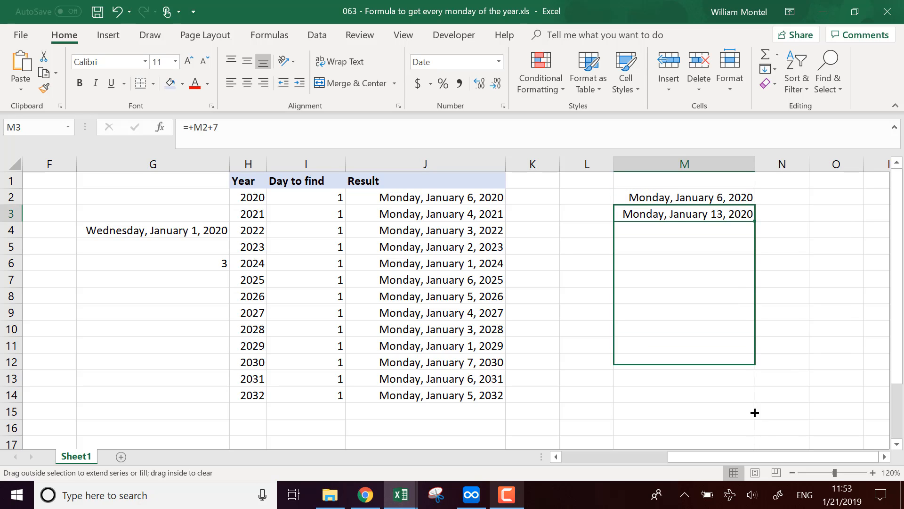
drag(753, 221, 753, 428)
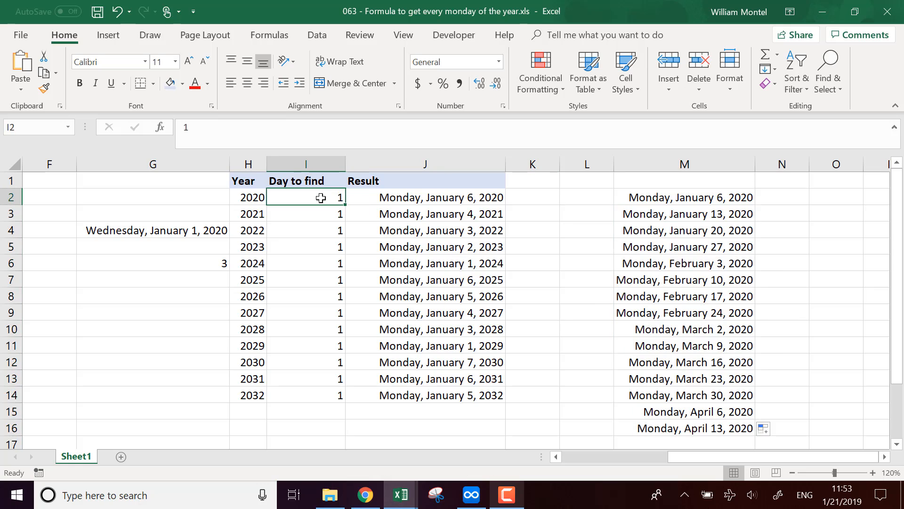
text(2)
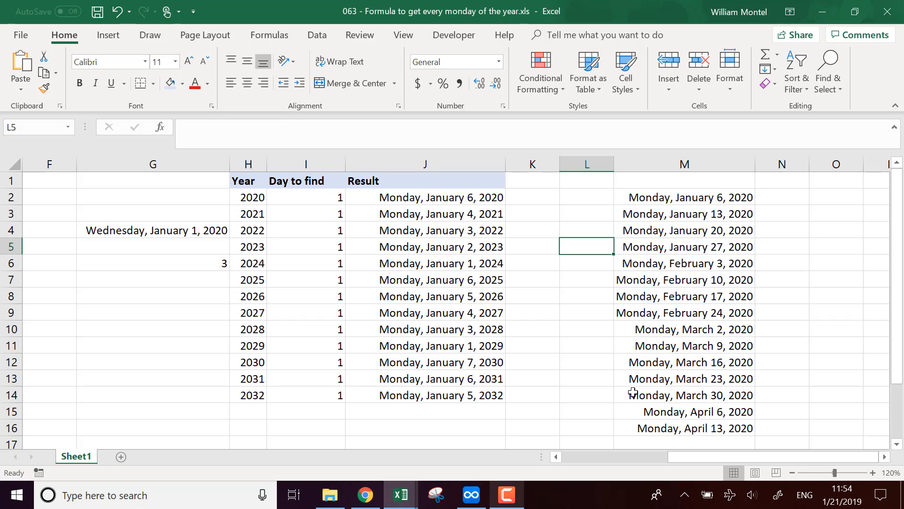
Save the workbook in the older file format, continuing past the Compatibility Checker warning.
click(97, 12)
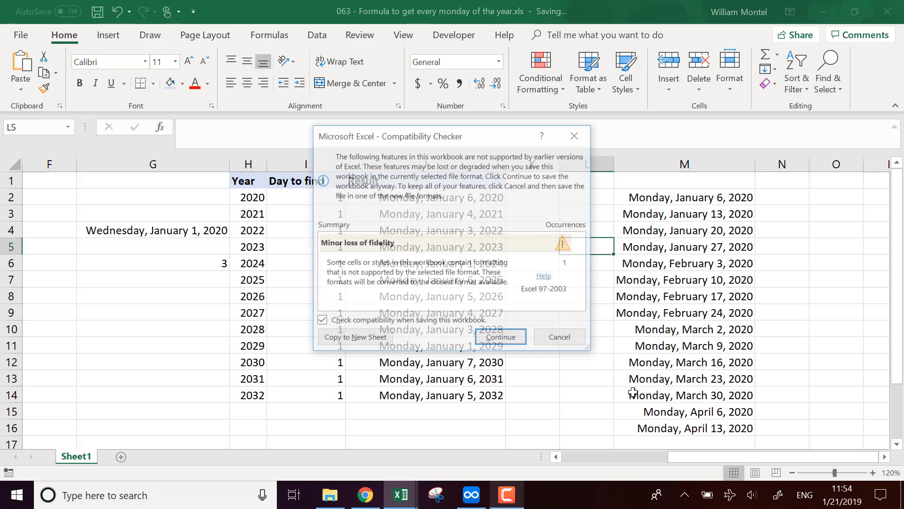
click(499, 337)
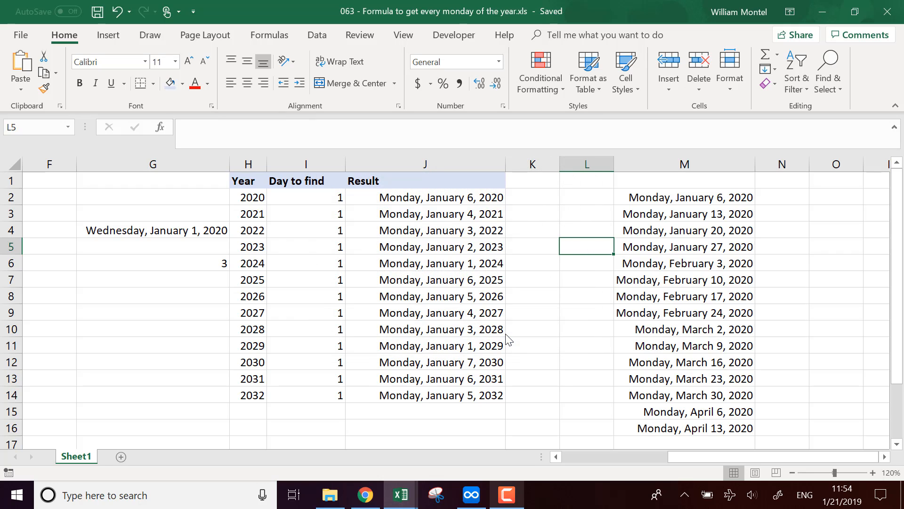
mouse_move(559, 312)
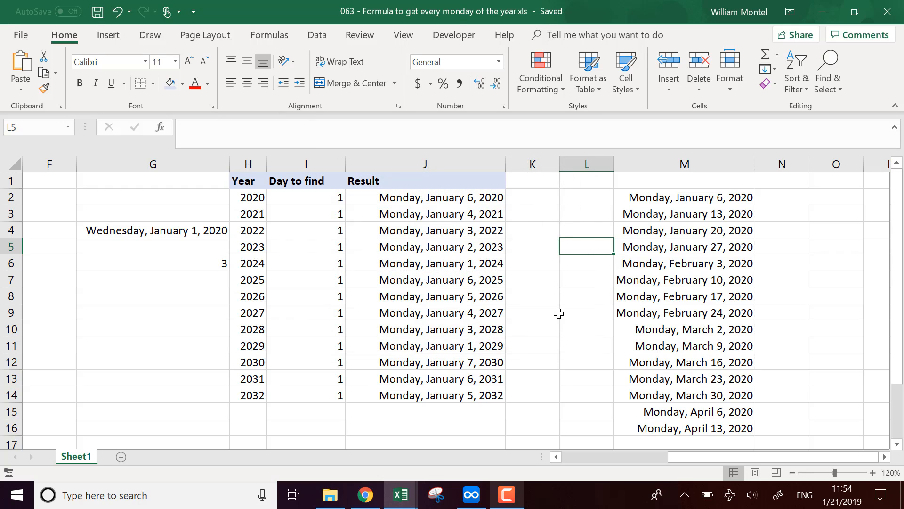